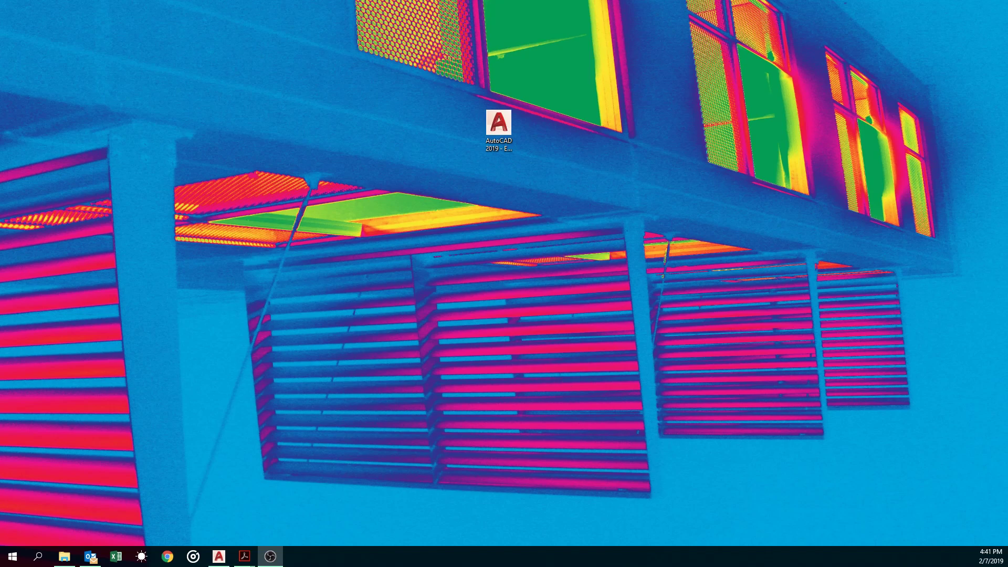
Launch AutoCAD 2019 with assignment 07.dwg and bring up the assignment PDF beside it.
double_click(499, 122)
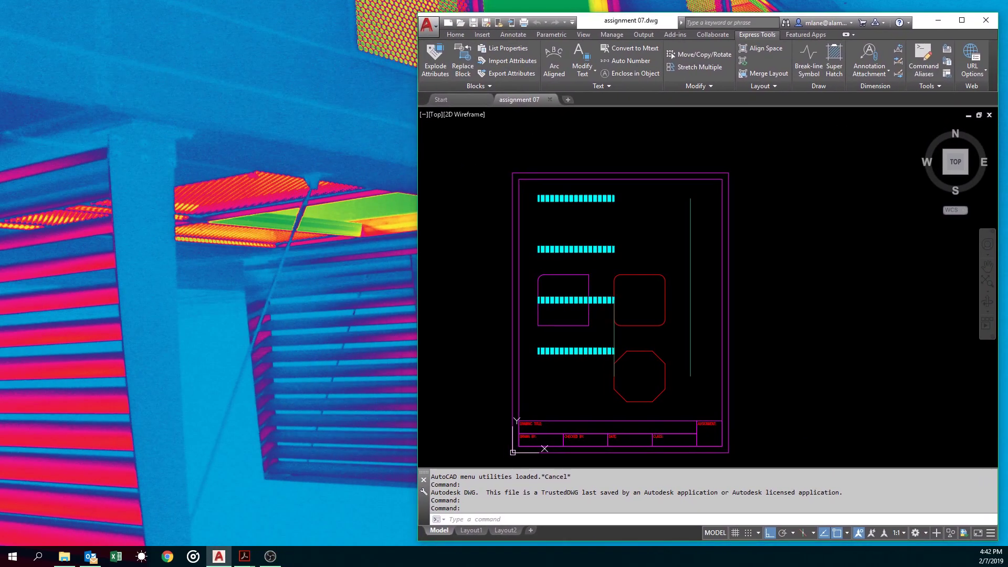
click(243, 556)
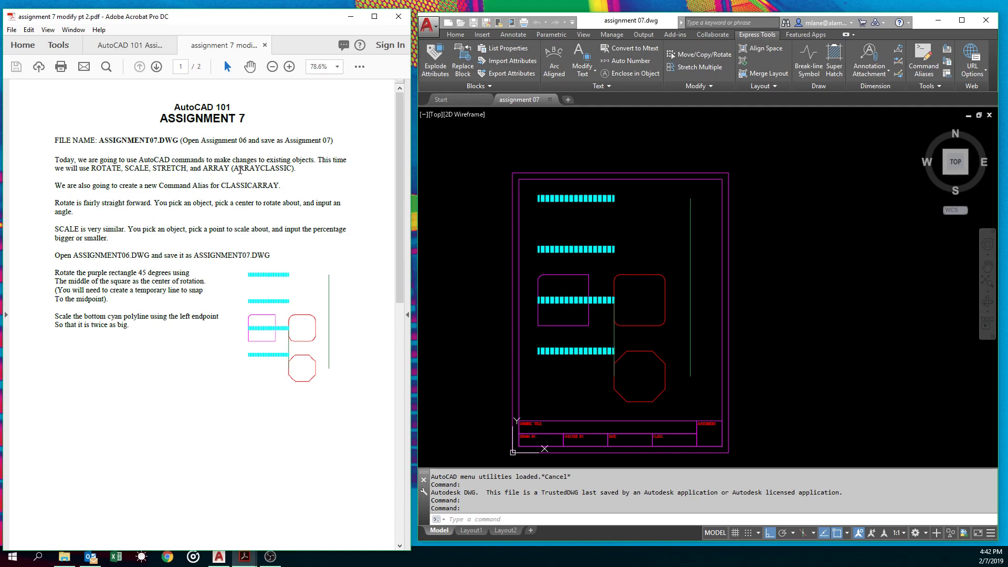
mouse_move(240, 169)
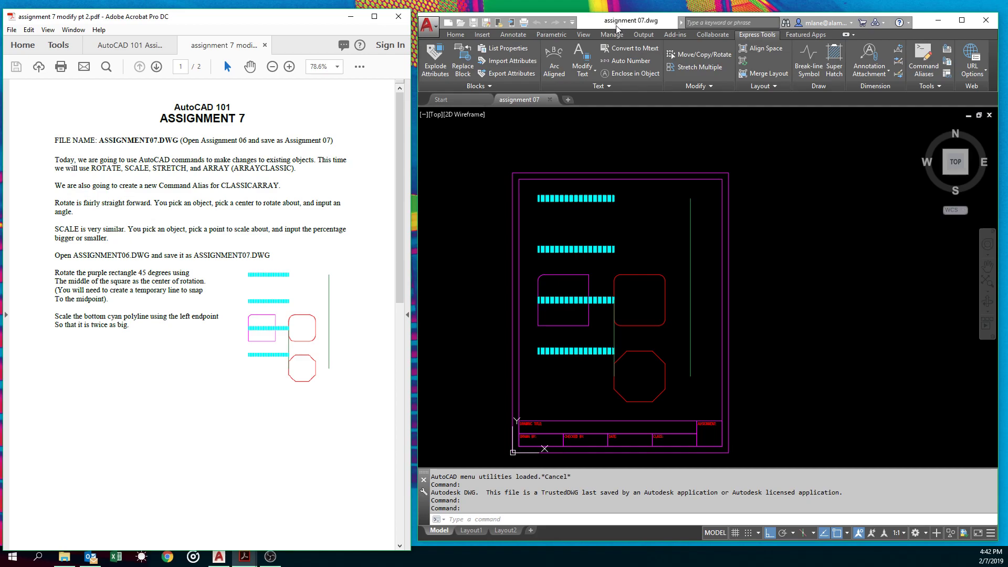
mouse_move(573, 372)
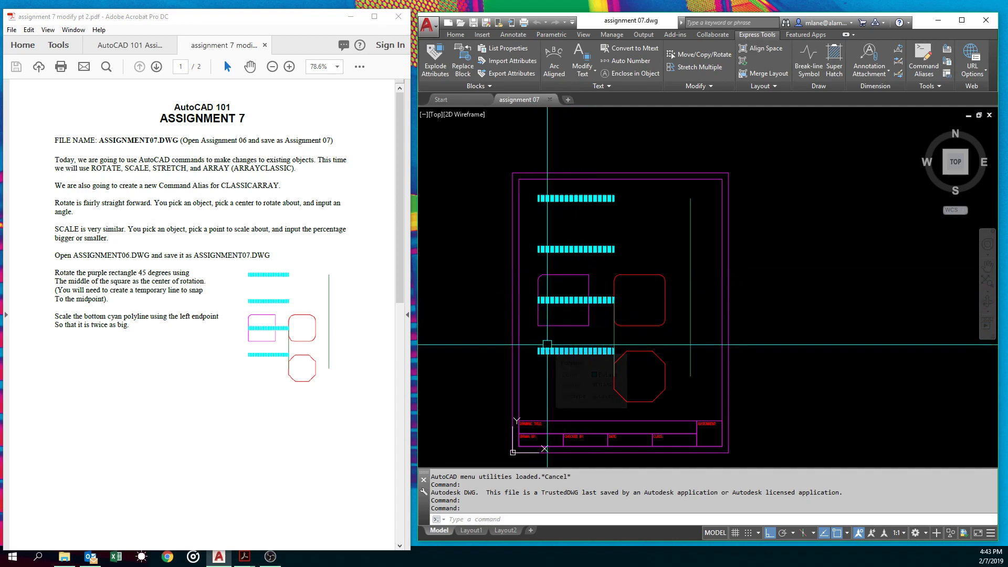
mouse_move(571, 351)
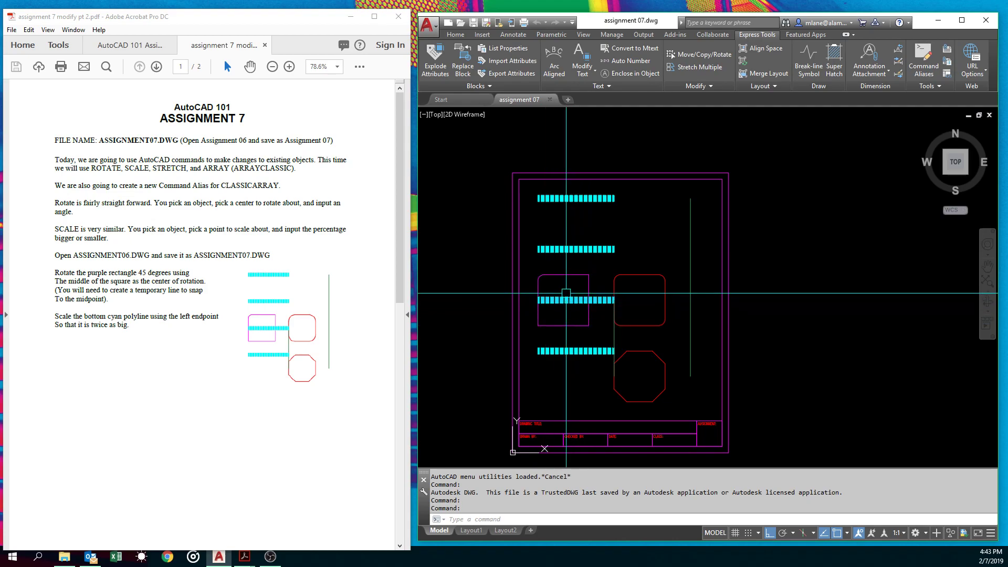
mouse_move(566, 299)
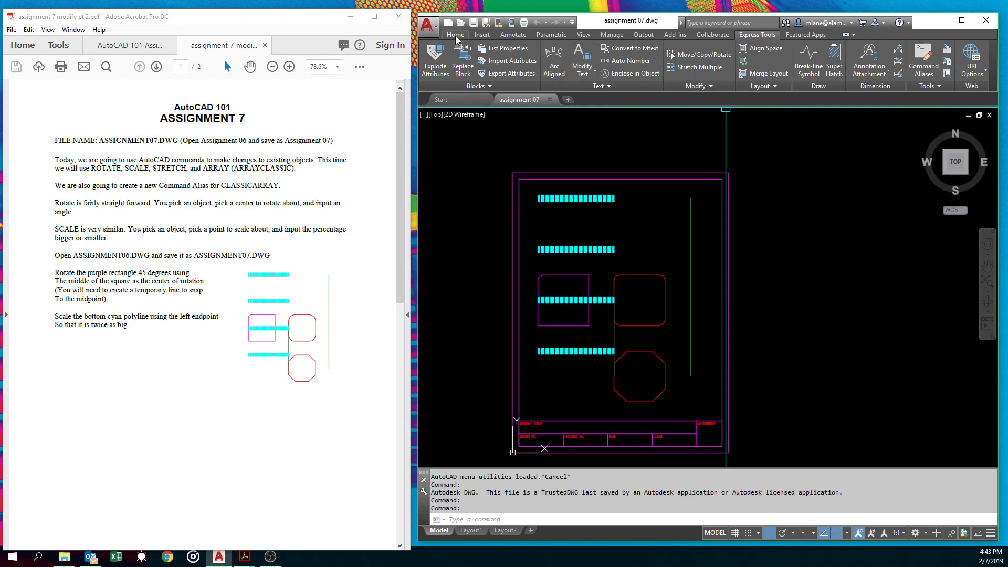
Start a LINE from the Home tools to mark the purple rectangle's centre.
click(454, 33)
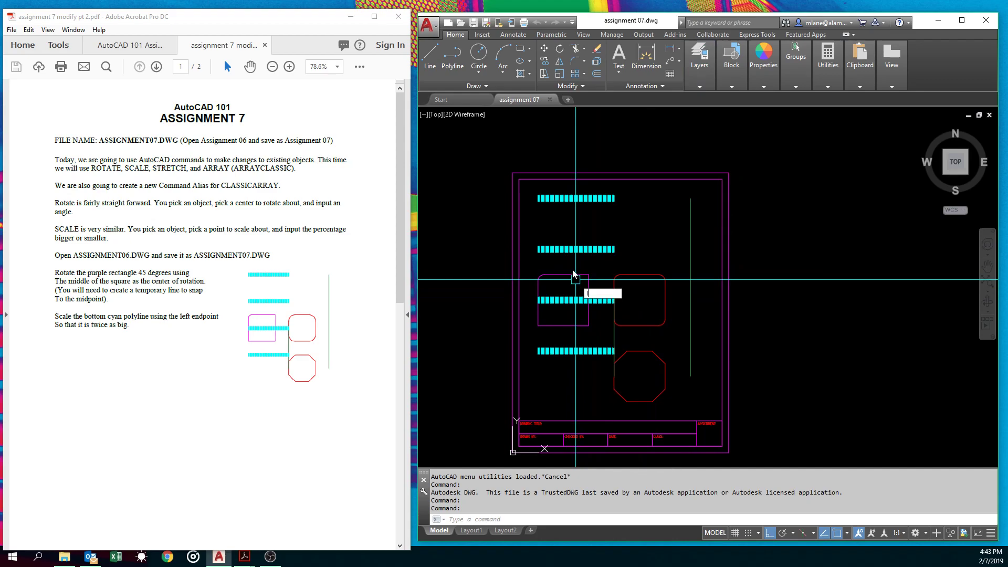
text(L)
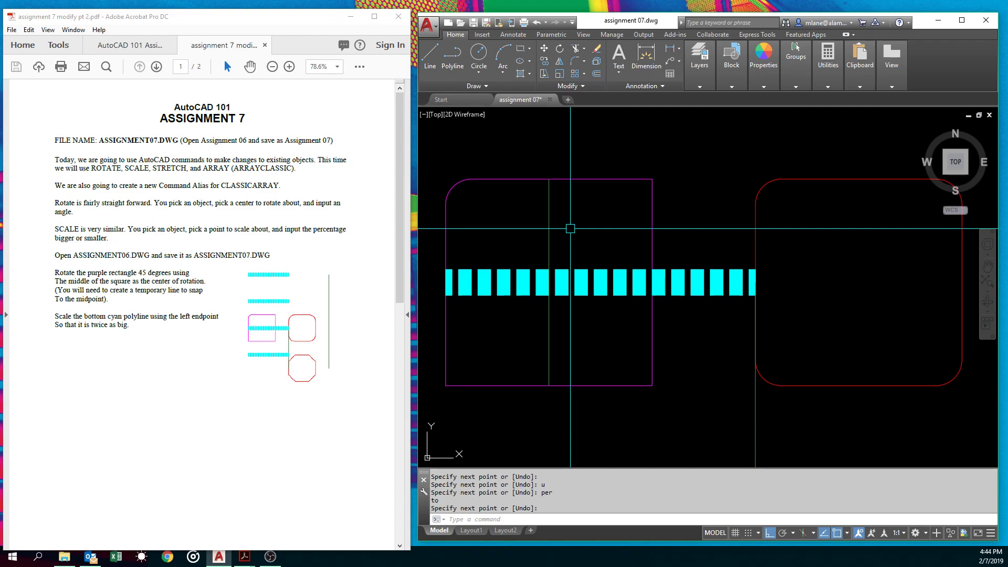
mouse_move(611, 346)
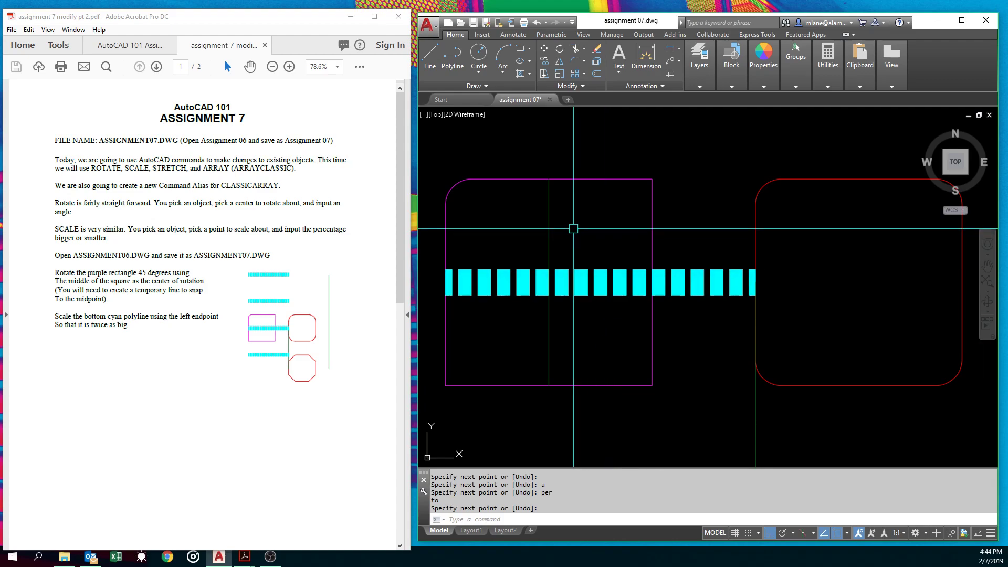
Rotate the rectangle and temporary line 45 degrees about the line's midpoint.
text(RO)
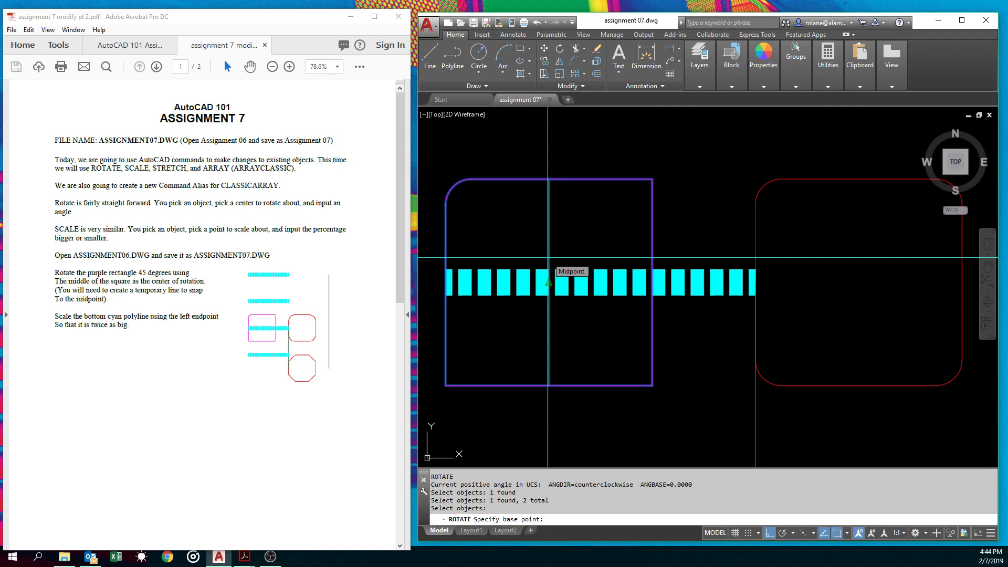
mouse_move(611, 279)
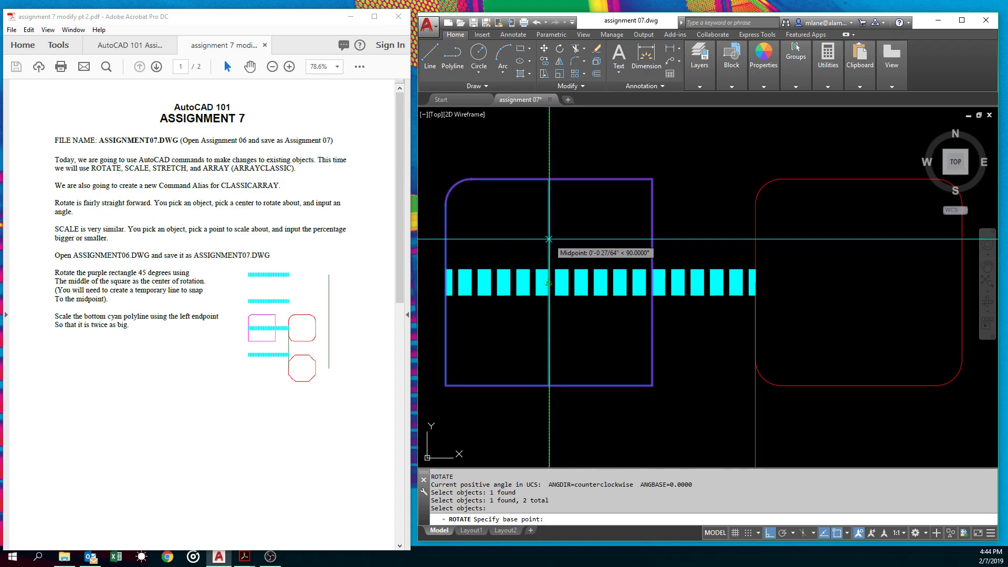
click(548, 240)
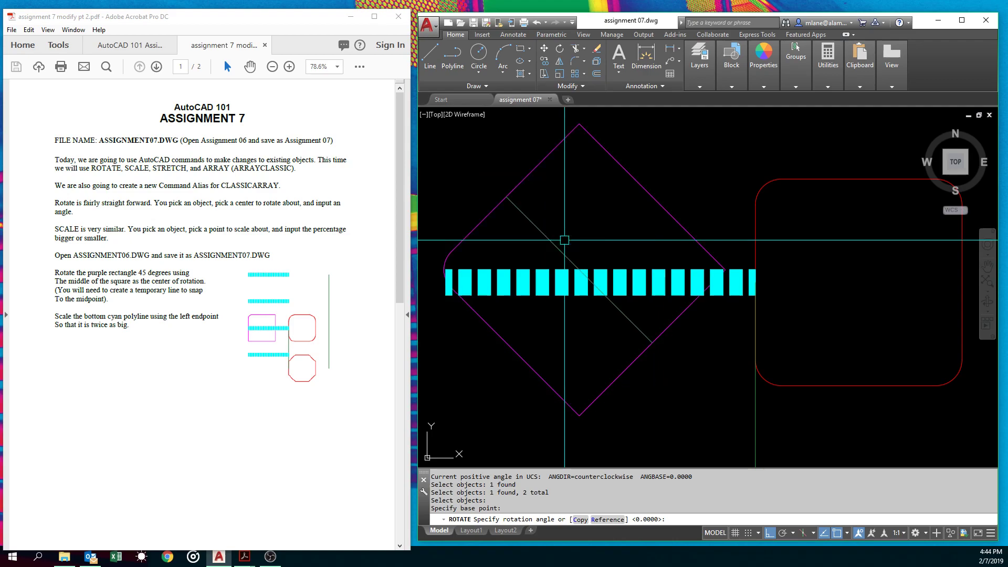
text(45)
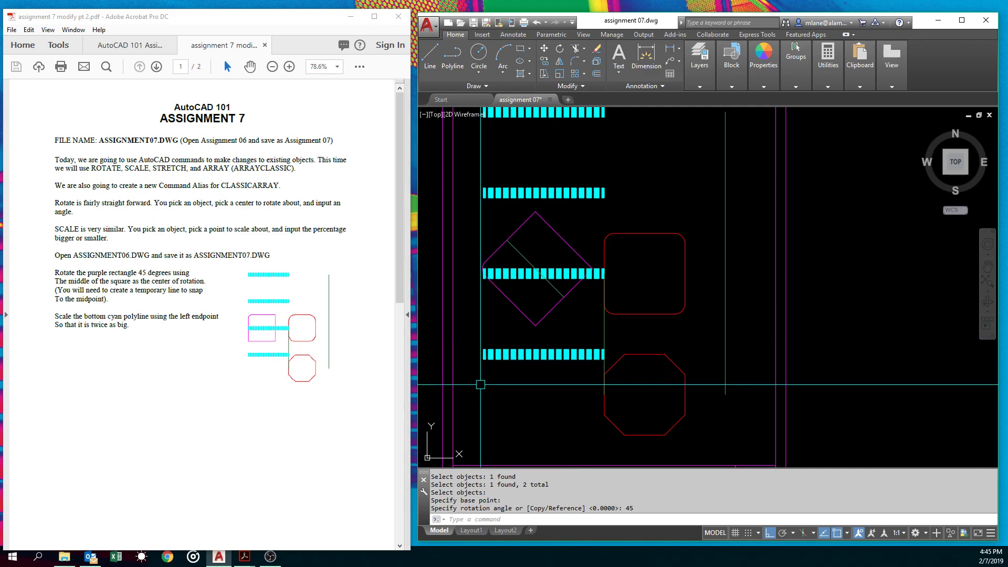
Scale the bottom cyan polyline by factor 2 from its left endpoint.
text(SC)
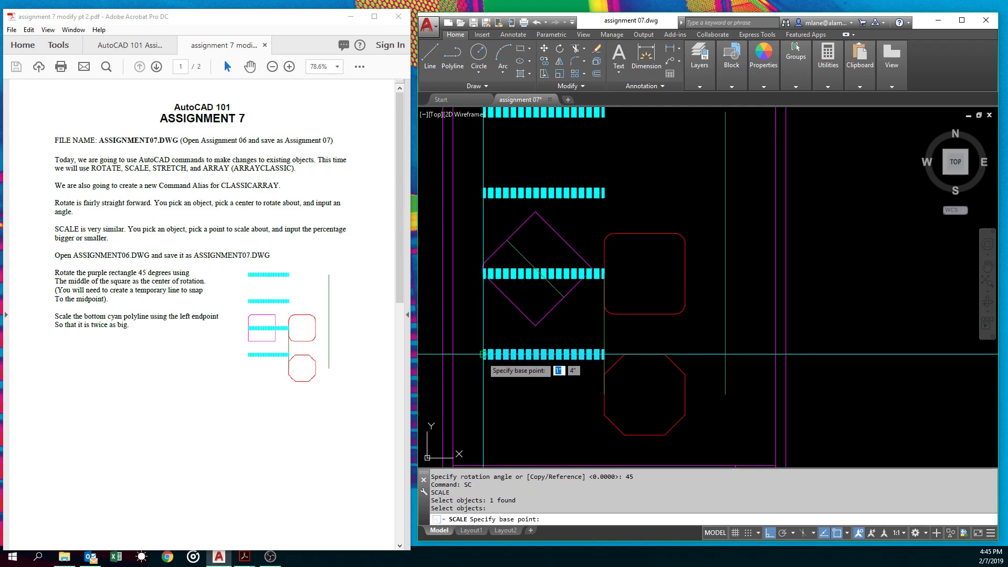
mouse_move(482, 354)
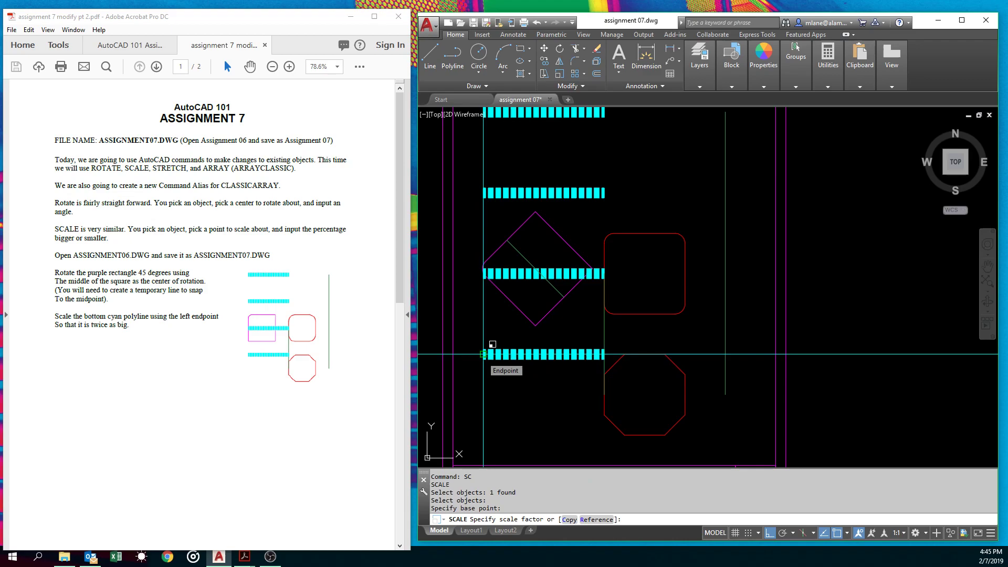
text(2)
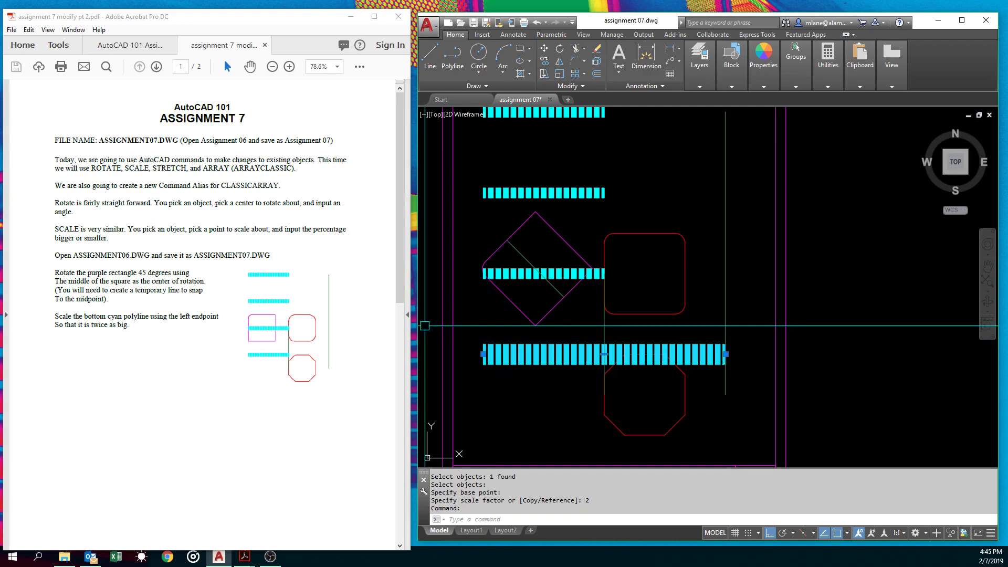
Move to page 2 of the Acrobat instructions covering the 10-row, 20-column array.
click(764, 58)
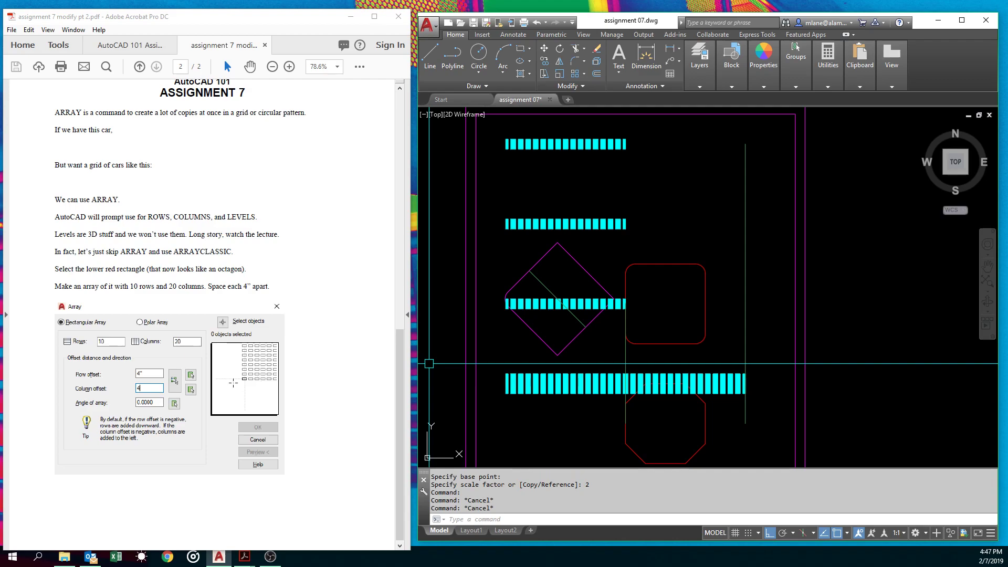
mouse_move(238, 379)
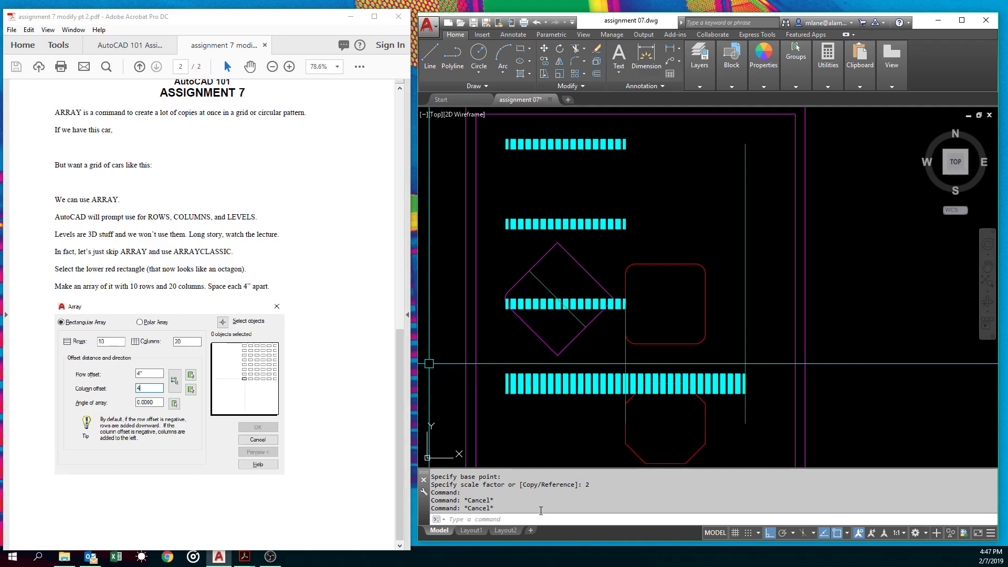
Run a trial rectangular ARRAY of the lower red octagon with spacing 4, then cancel it.
click(488, 519)
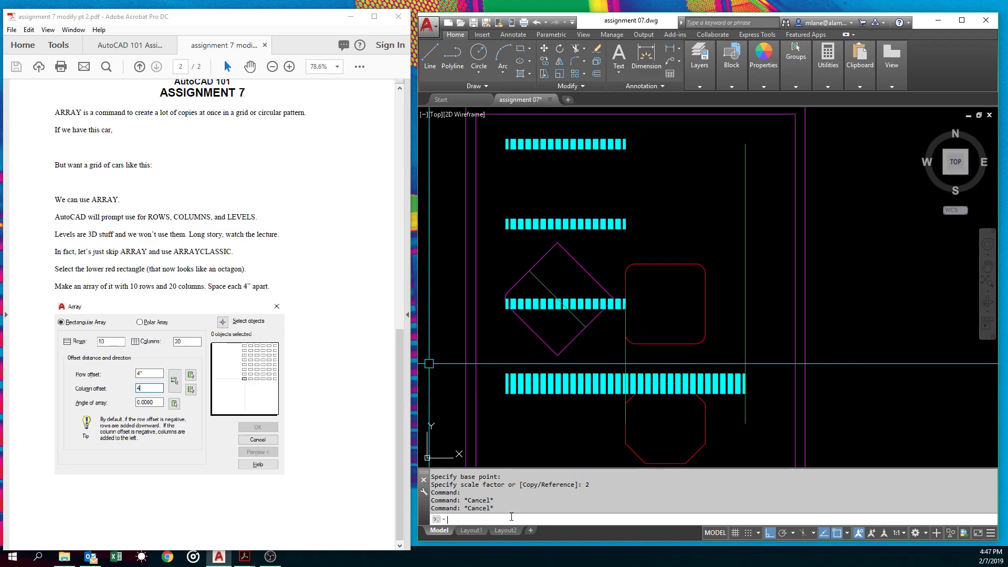
text(array)
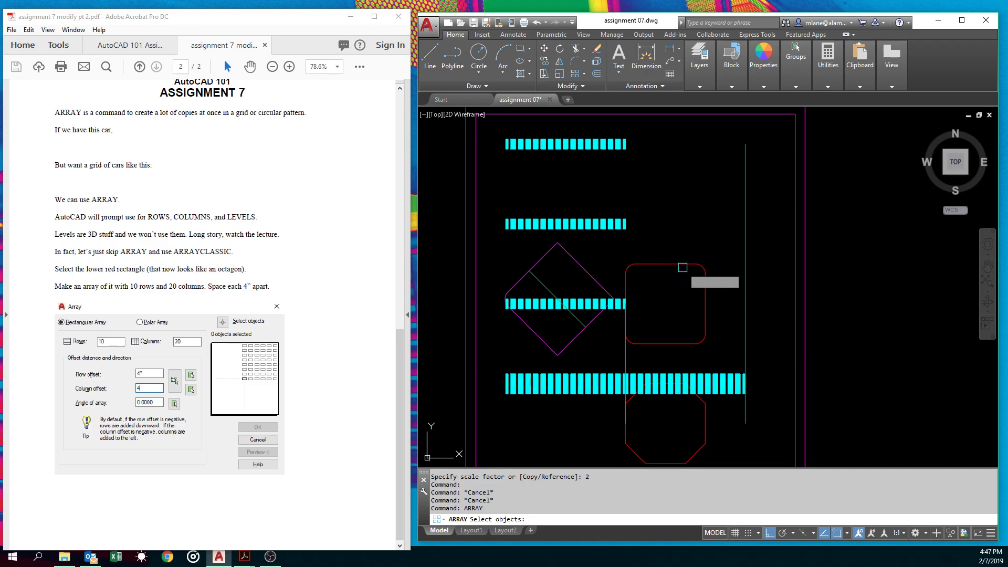
click(665, 305)
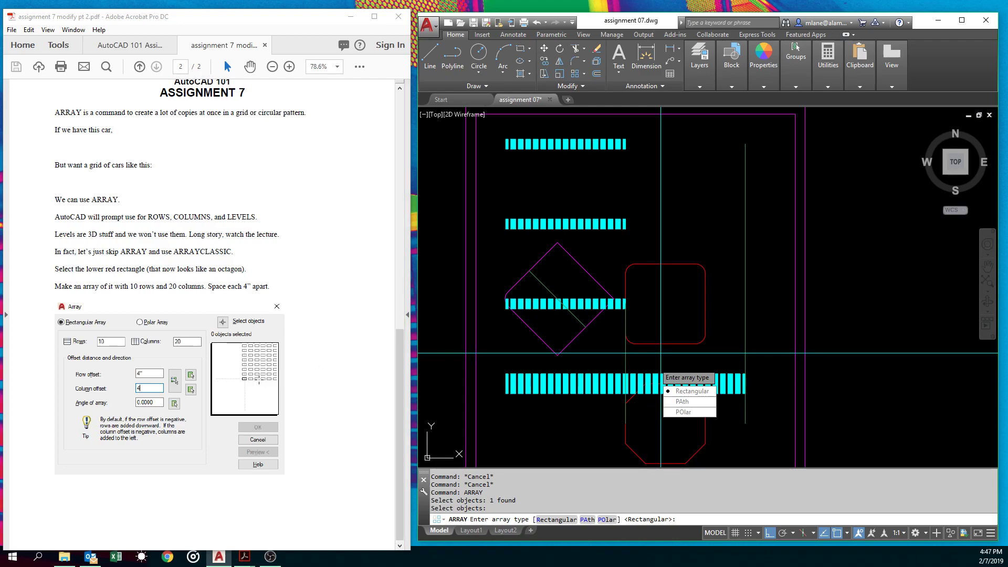
mouse_move(654, 419)
text(5)
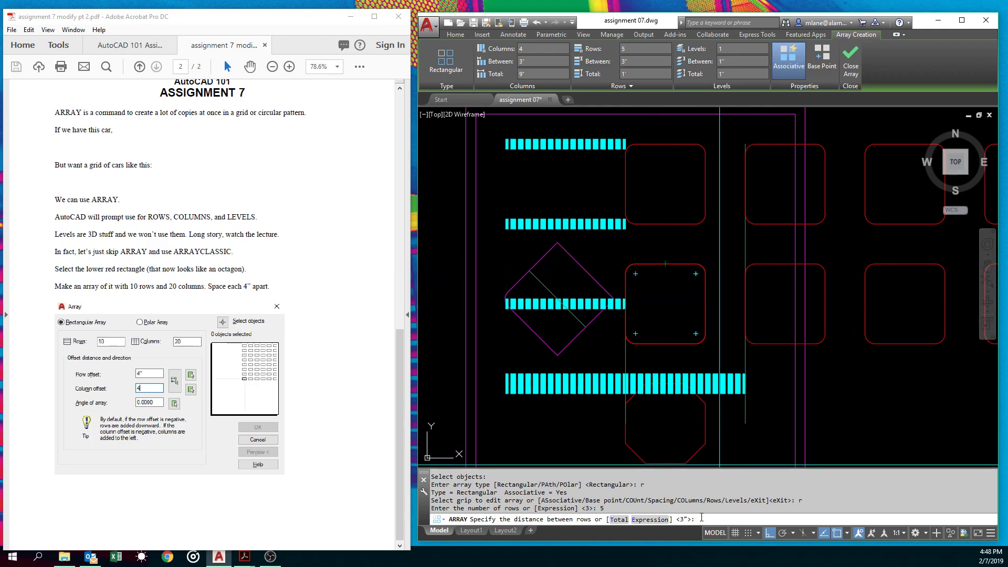
text(4)
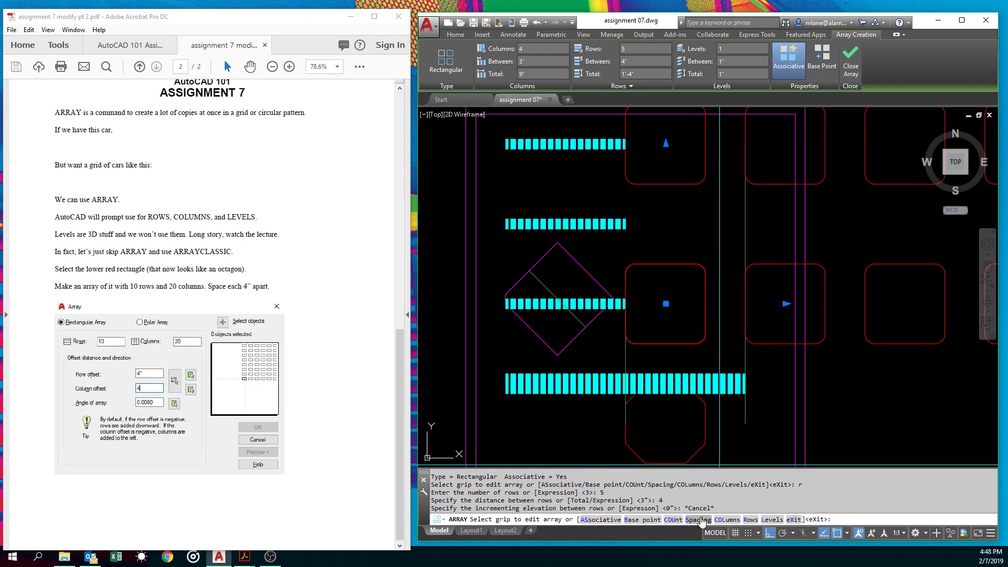
key(Escape)
text(ARRAYCLASSIC)
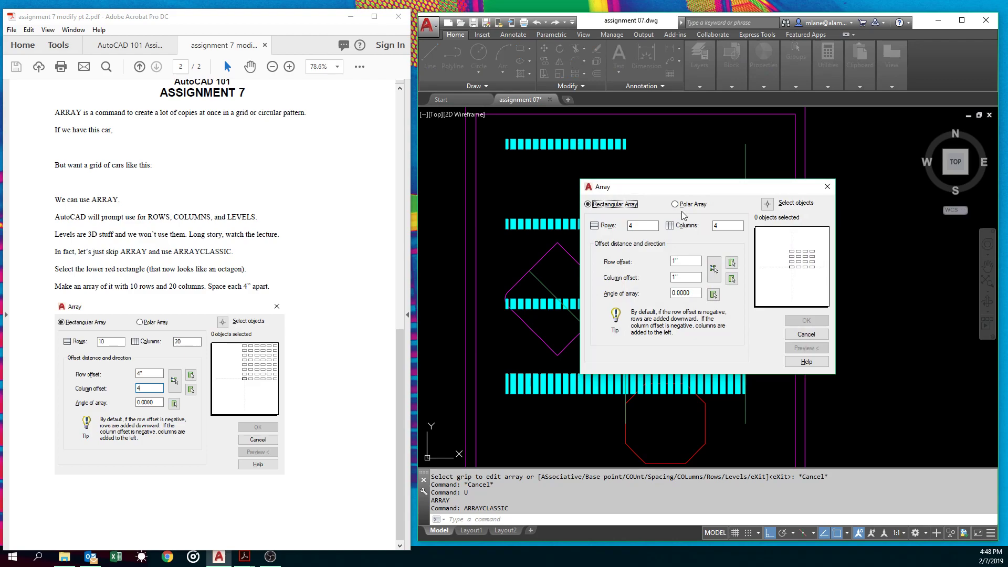
mouse_move(747, 363)
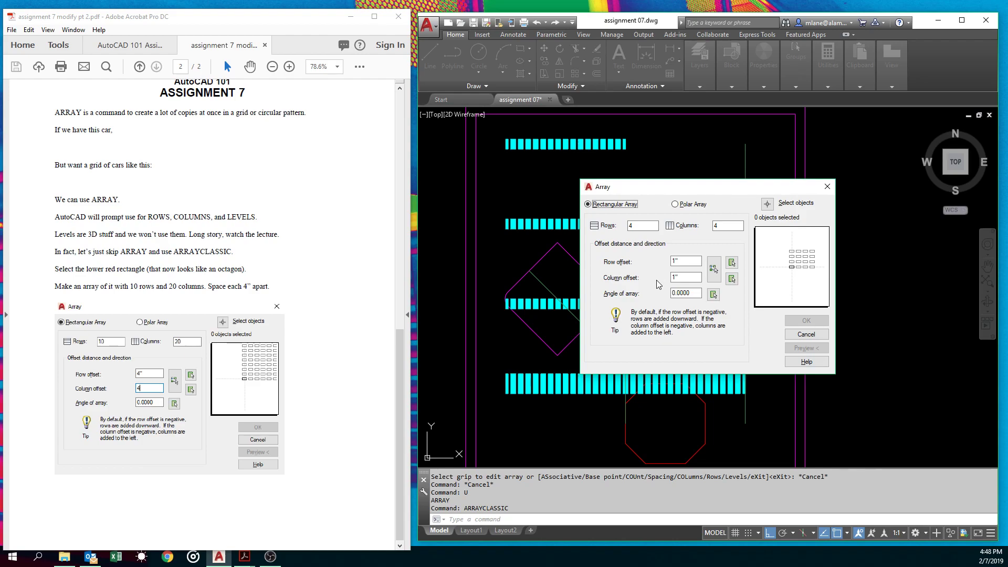
mouse_move(635, 240)
text(6)
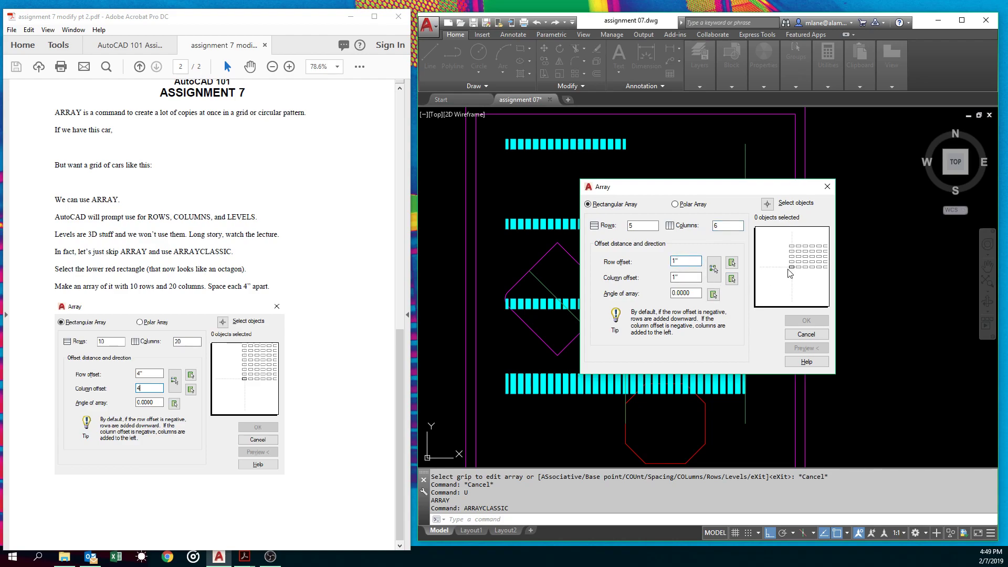
mouse_move(794, 258)
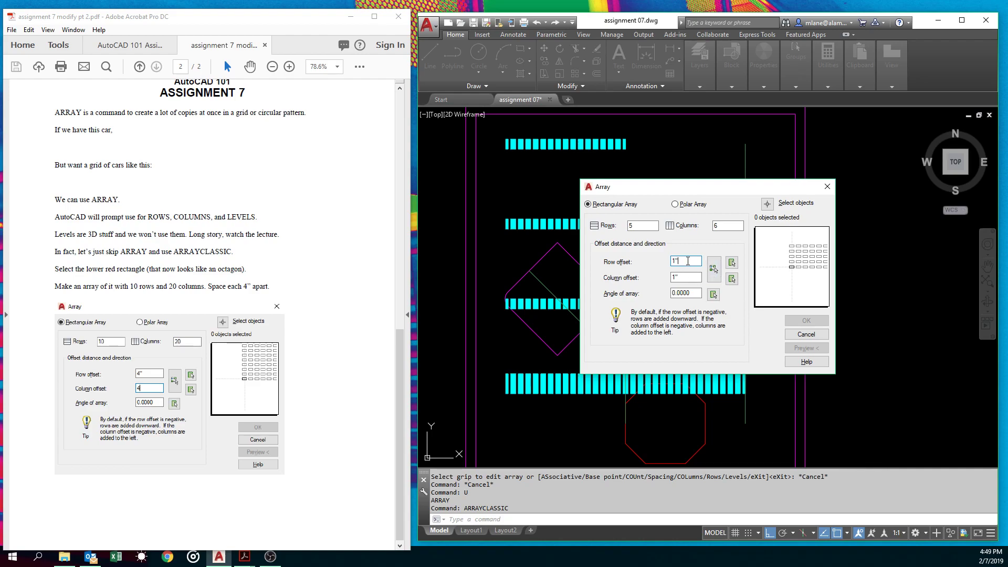
Enter 4-inch row and column offsets in the classic Array dialog.
text(4)
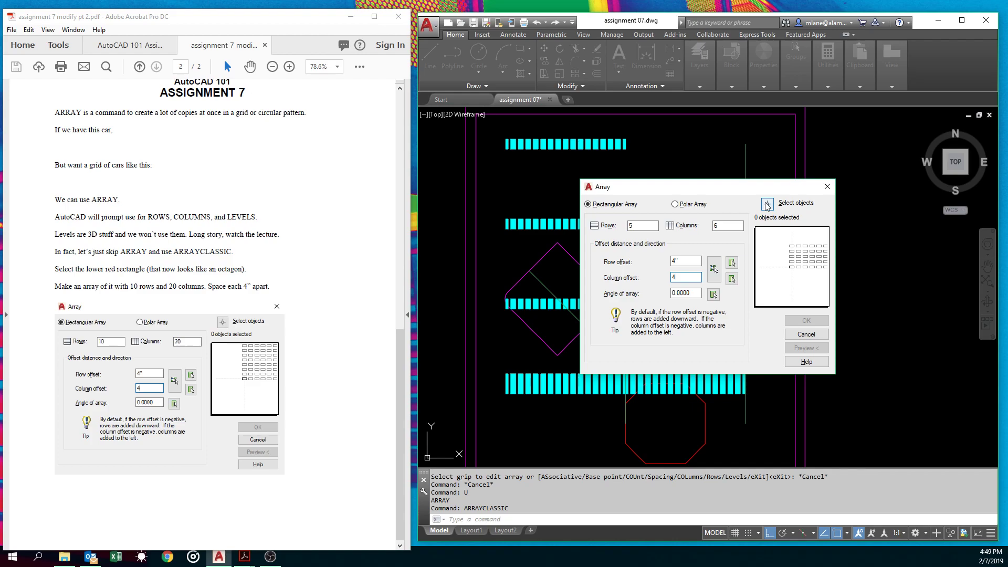
mouse_move(766, 204)
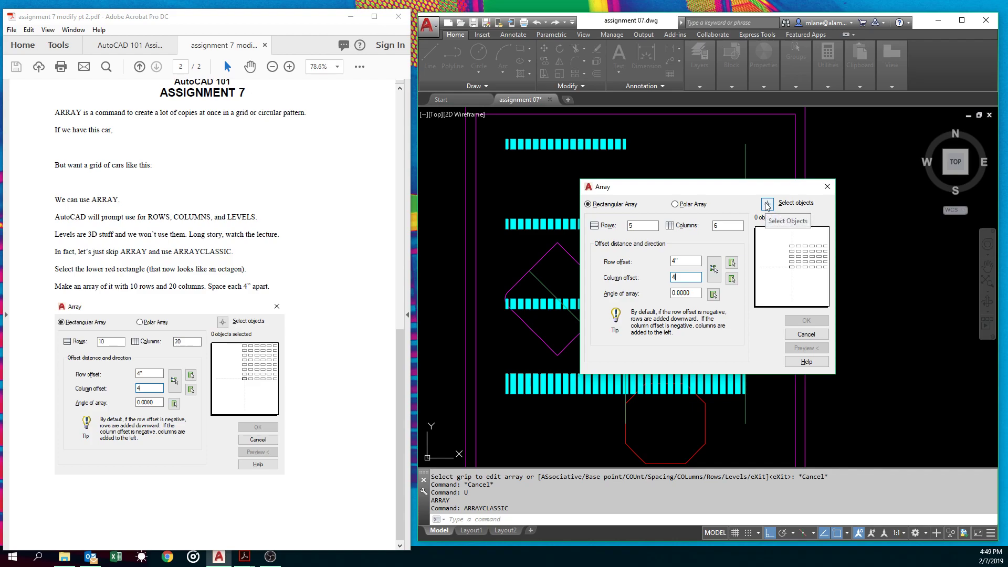
Array the octagon into 10 rows by 20 columns, preview it and accept.
click(766, 203)
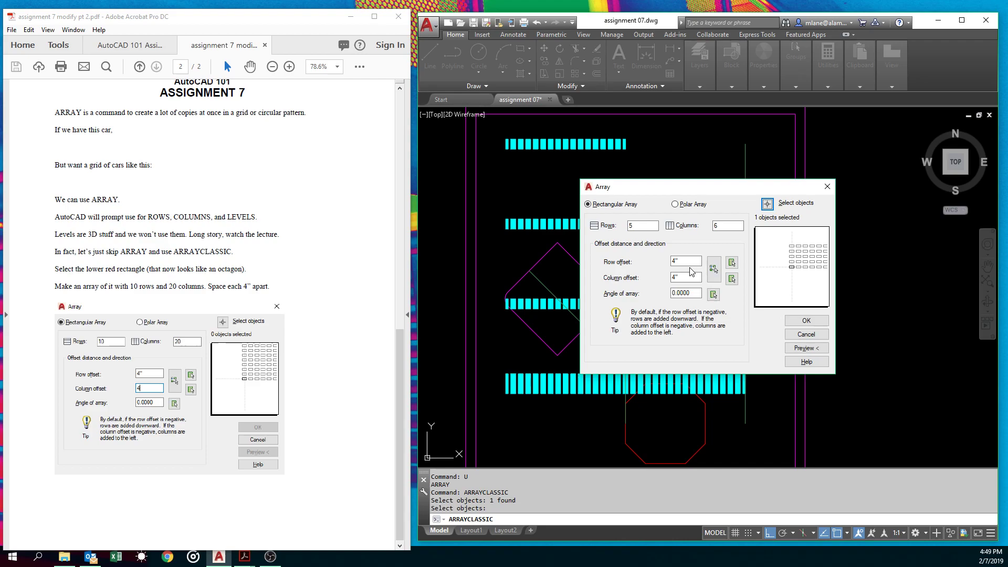
click(641, 226)
text(10)
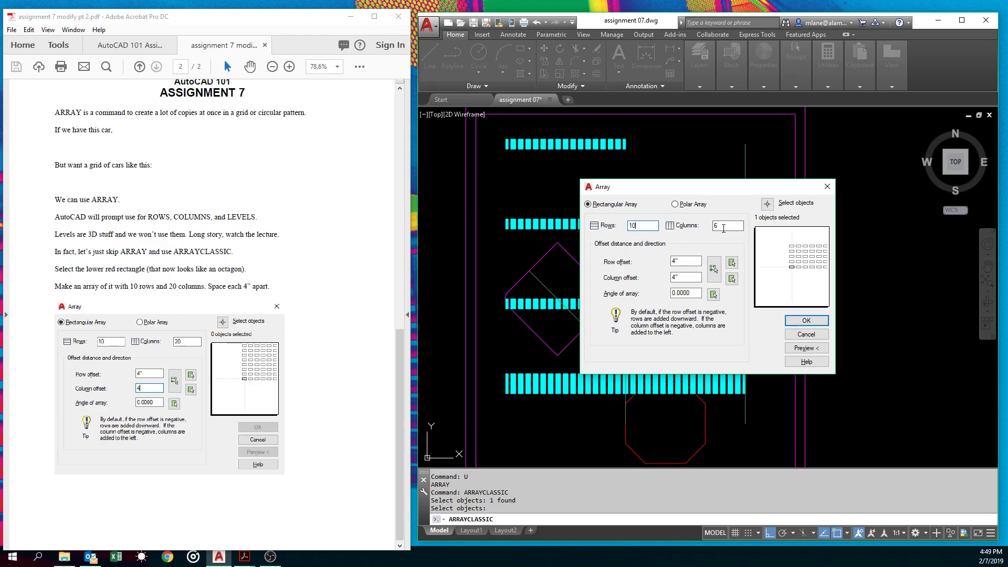
text(20)
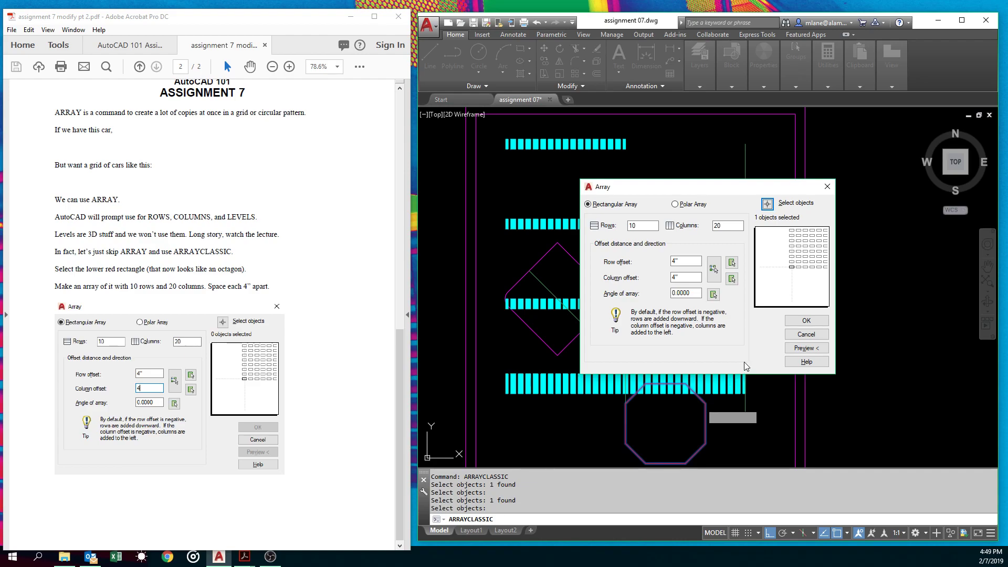
click(805, 347)
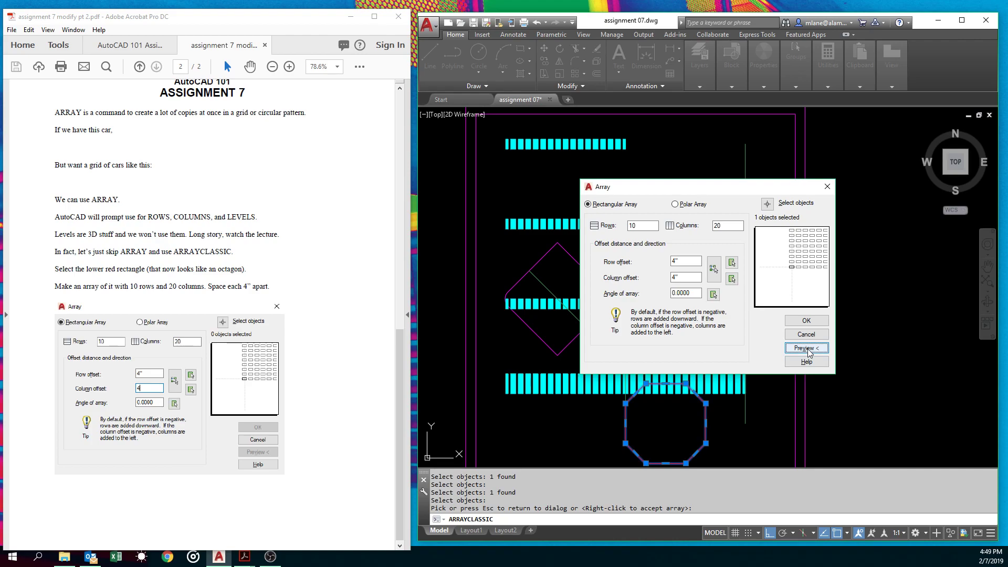
click(805, 348)
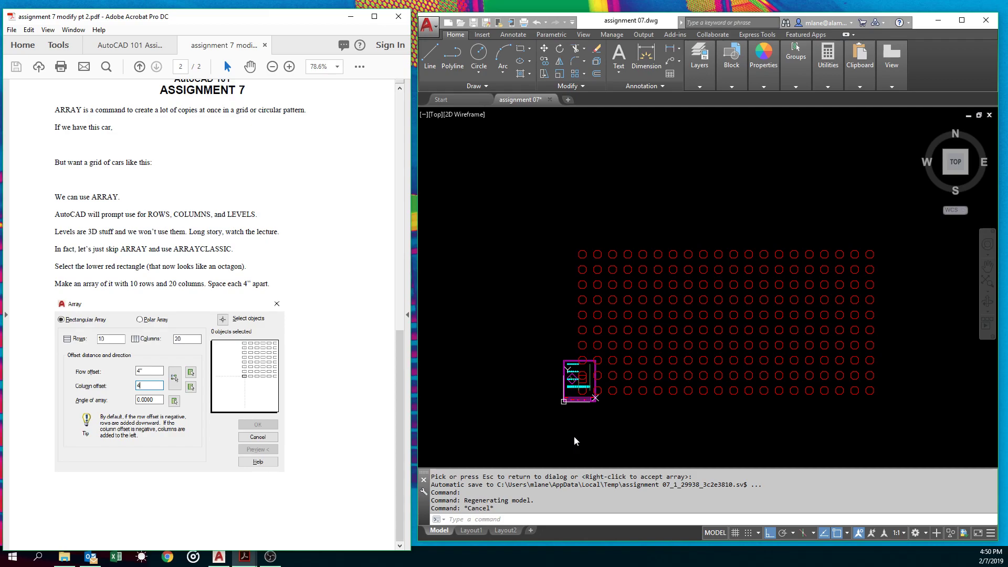
mouse_move(338, 256)
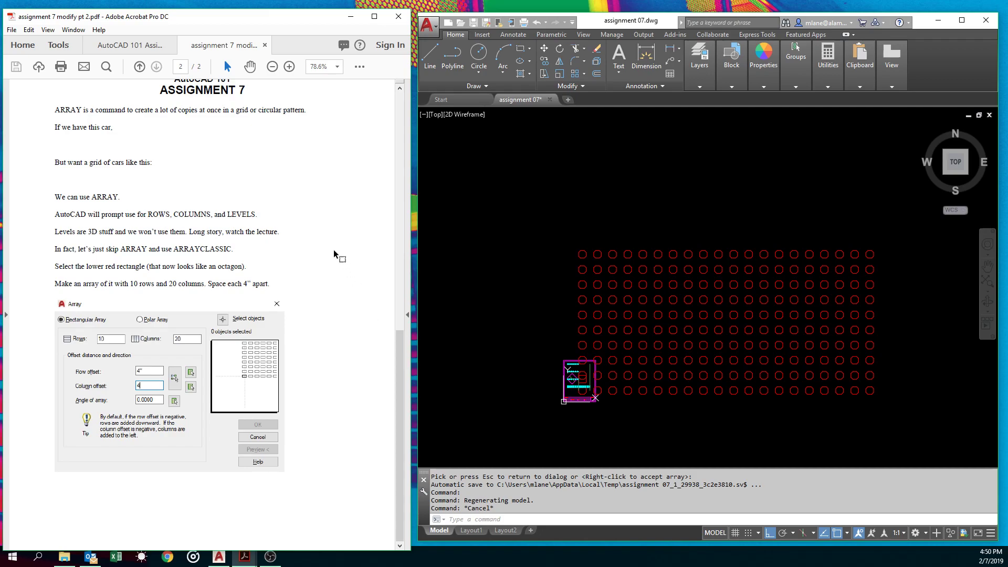
mouse_move(399, 15)
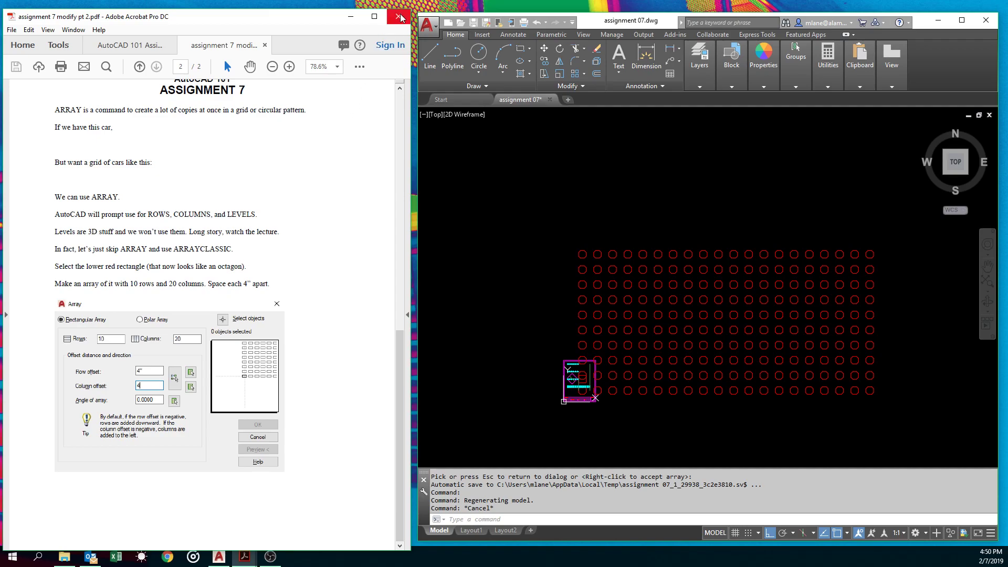
Close the array handout and open the Making command aliases PDF instead.
click(399, 17)
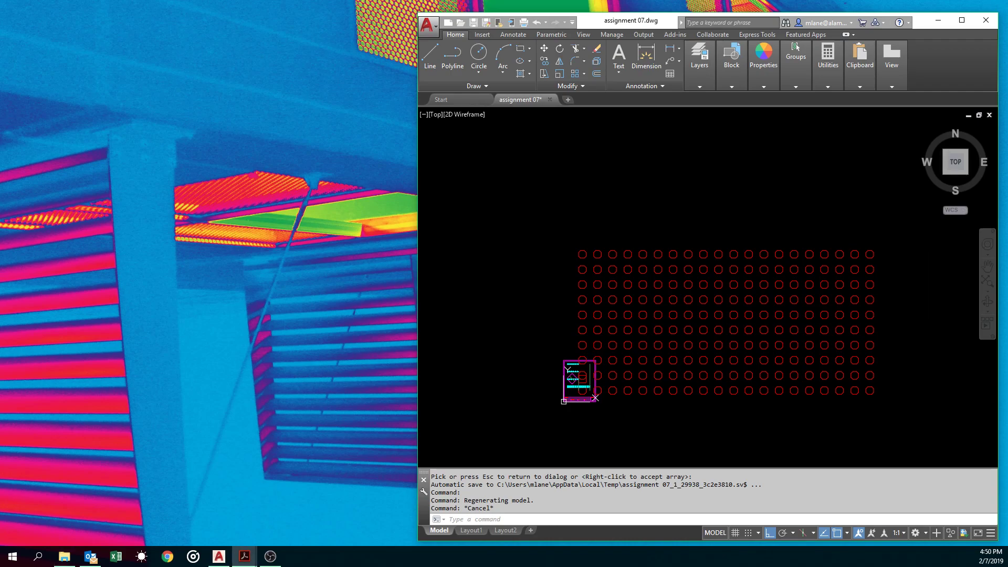
click(242, 556)
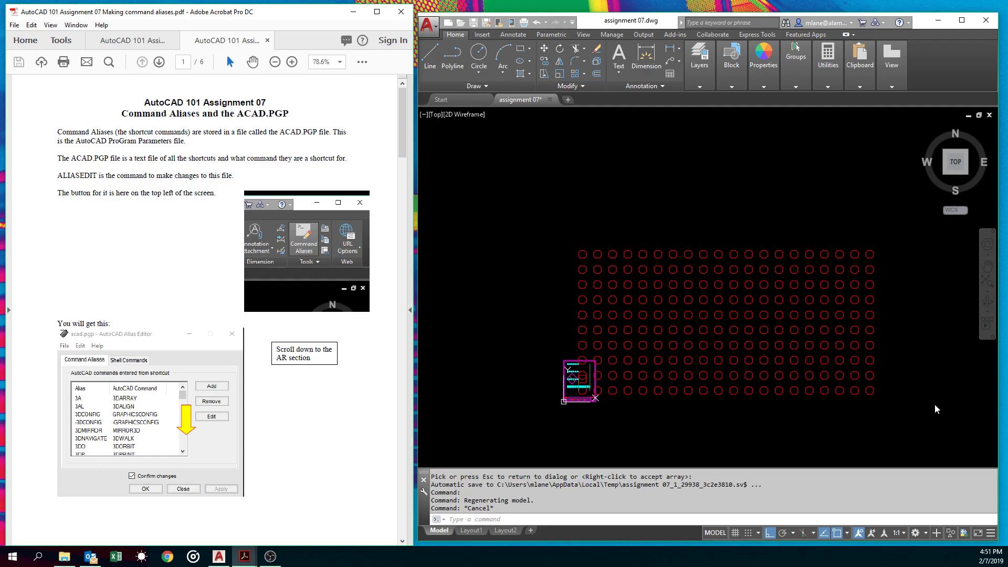
mouse_move(812, 225)
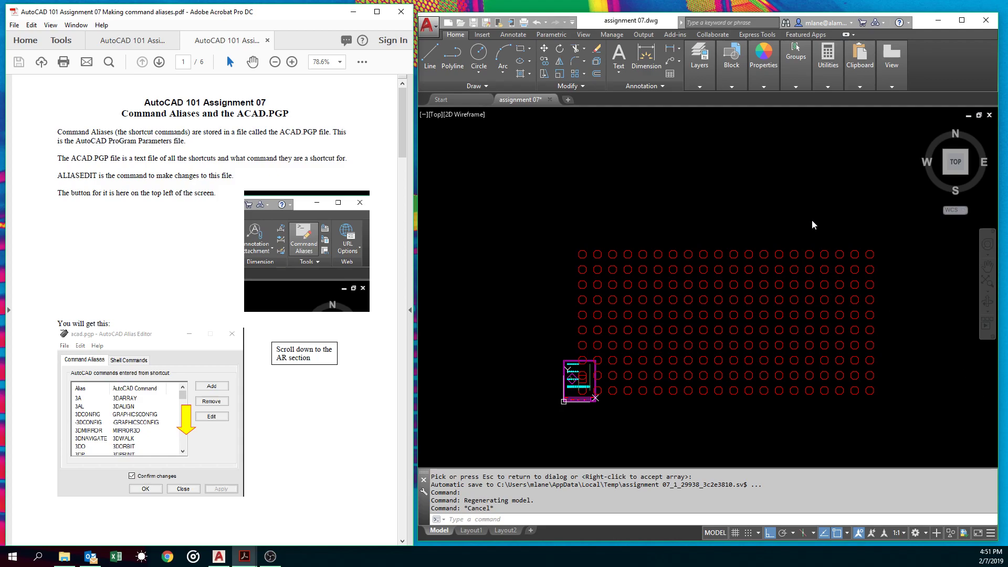
mouse_move(701, 242)
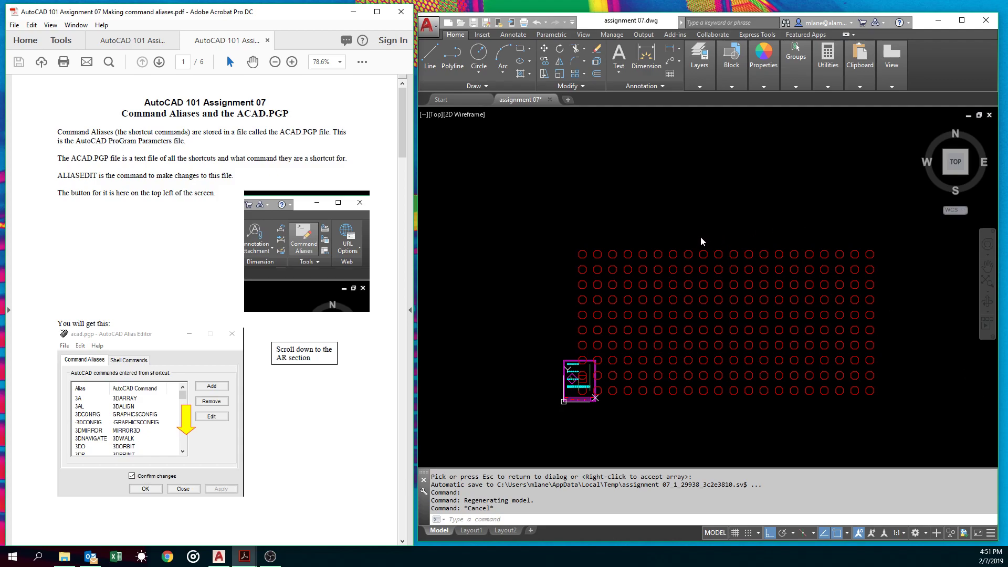
mouse_move(674, 232)
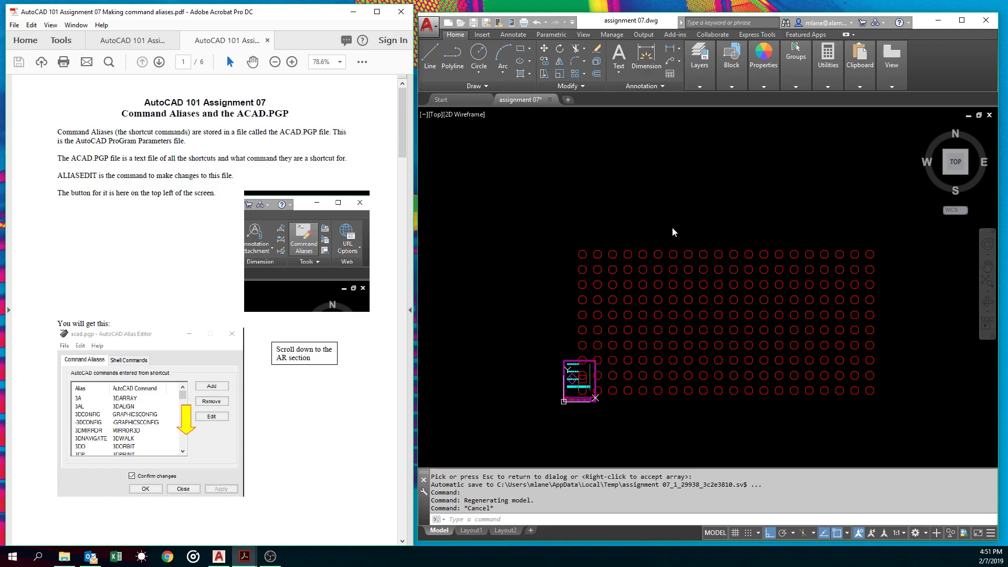
mouse_move(568, 243)
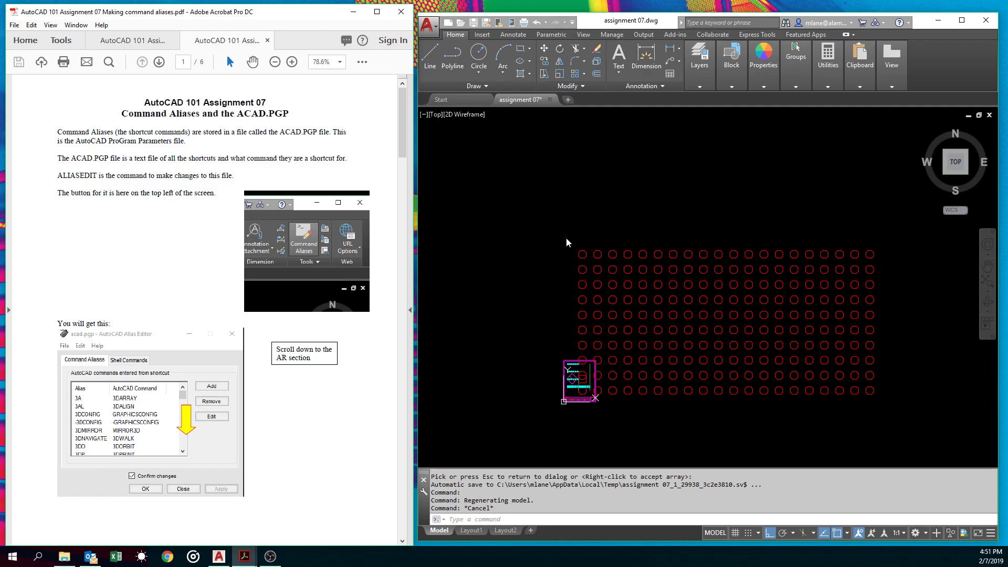
mouse_move(563, 238)
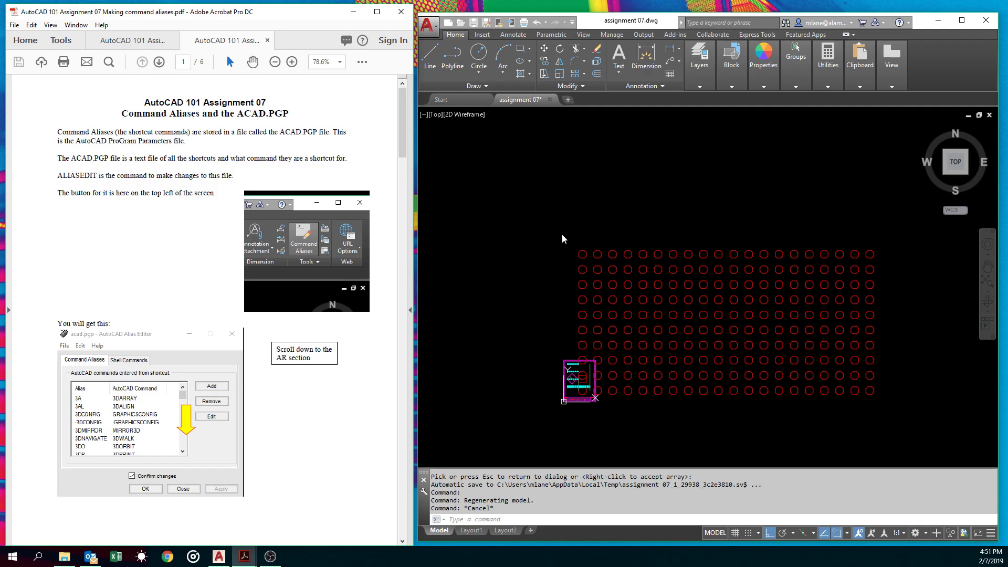
mouse_move(520, 259)
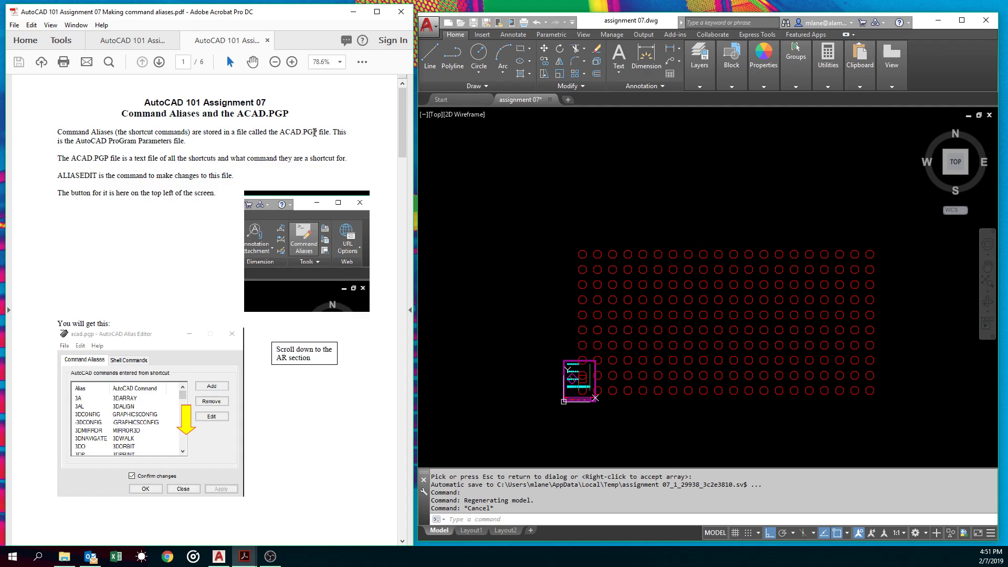
mouse_move(507, 200)
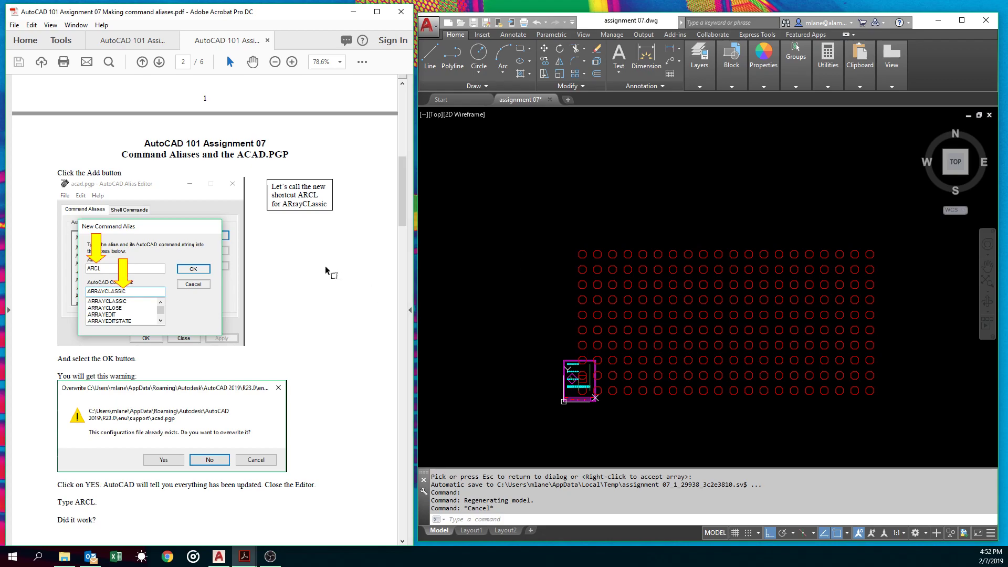
Run ALIASEDIT to view the acad.pgp alias list, then show the Express Tools set.
click(141, 62)
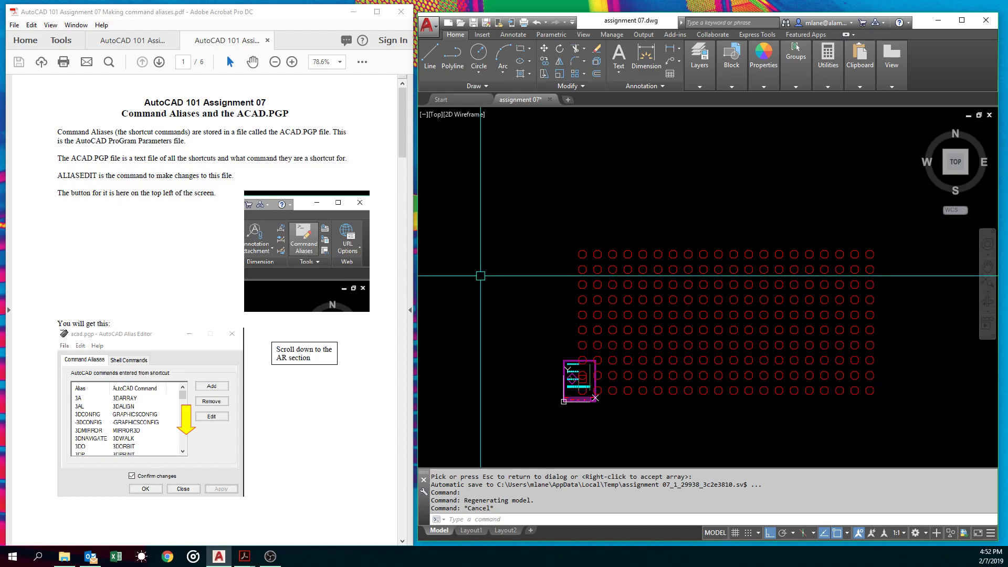
text(ALI)
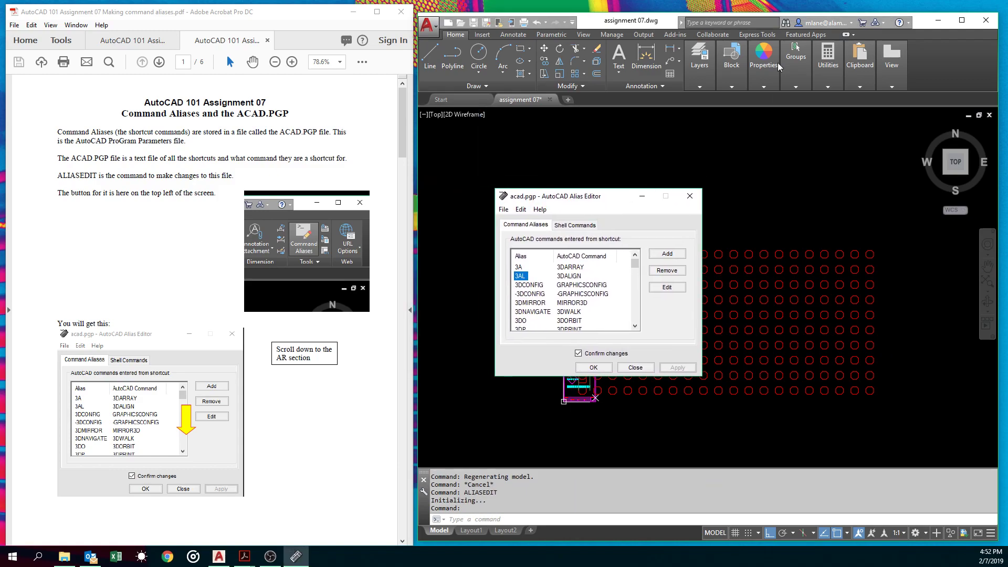
click(757, 33)
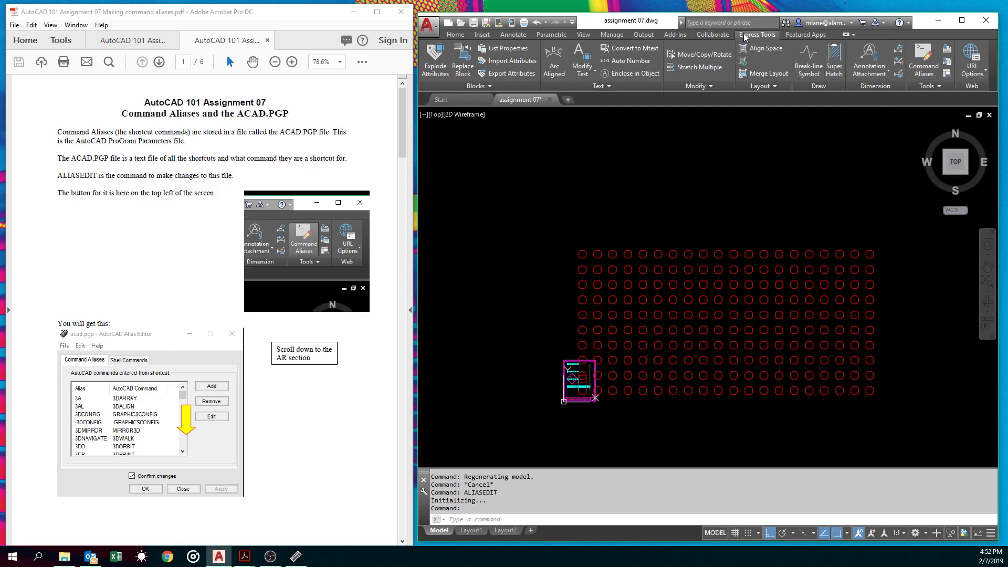
mouse_move(923, 58)
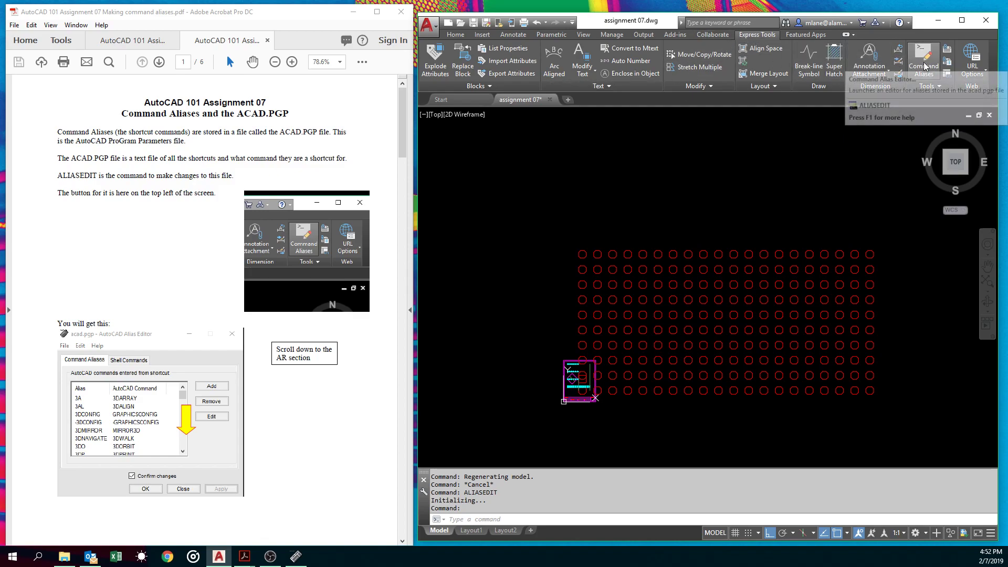
click(923, 58)
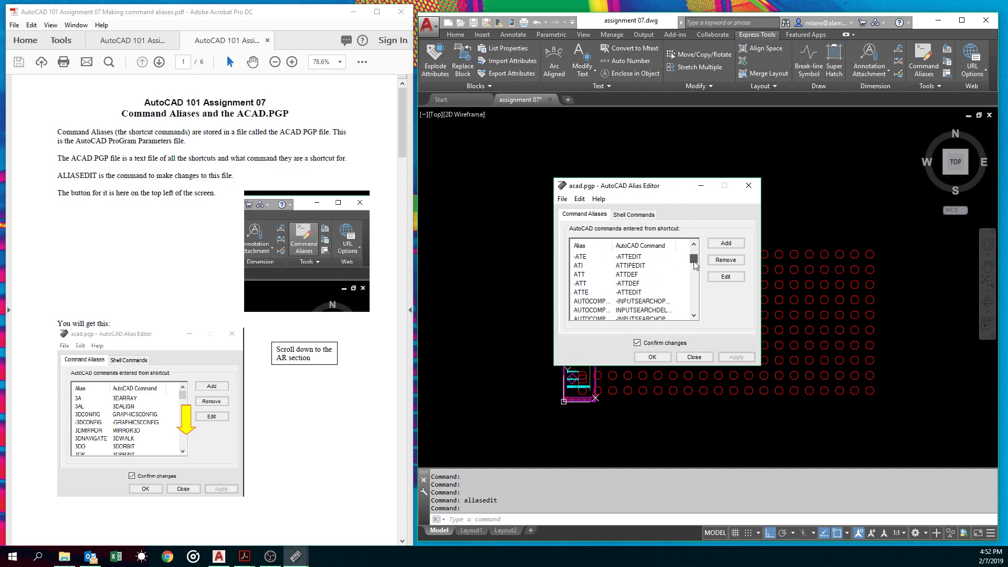
scroll(down, 3)
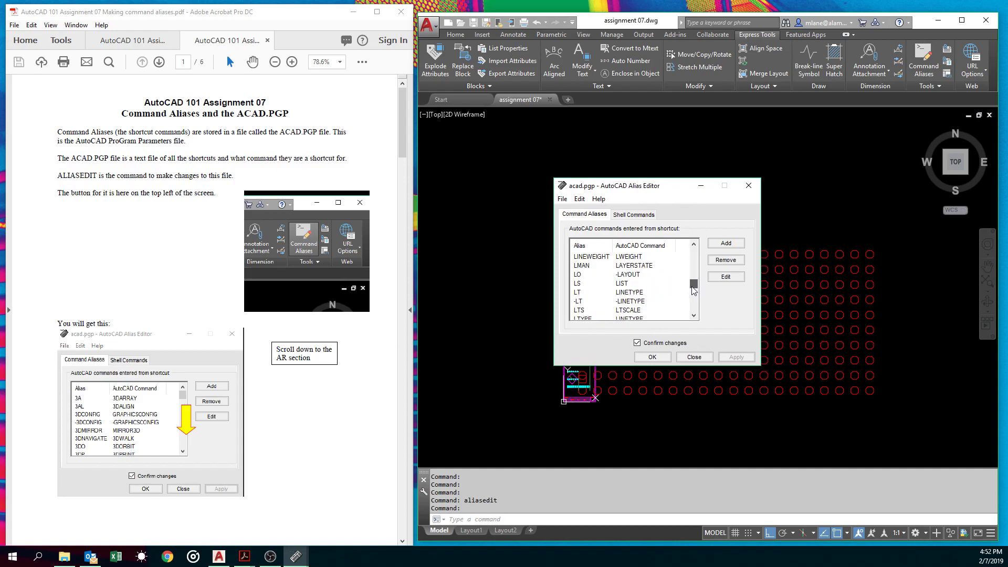
scroll(down, 3)
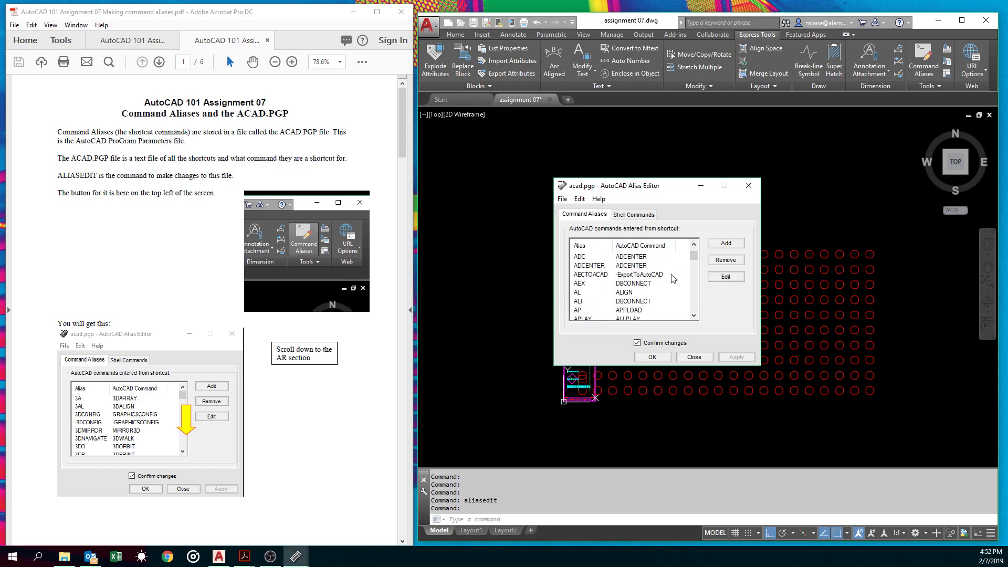
scroll(down, 3)
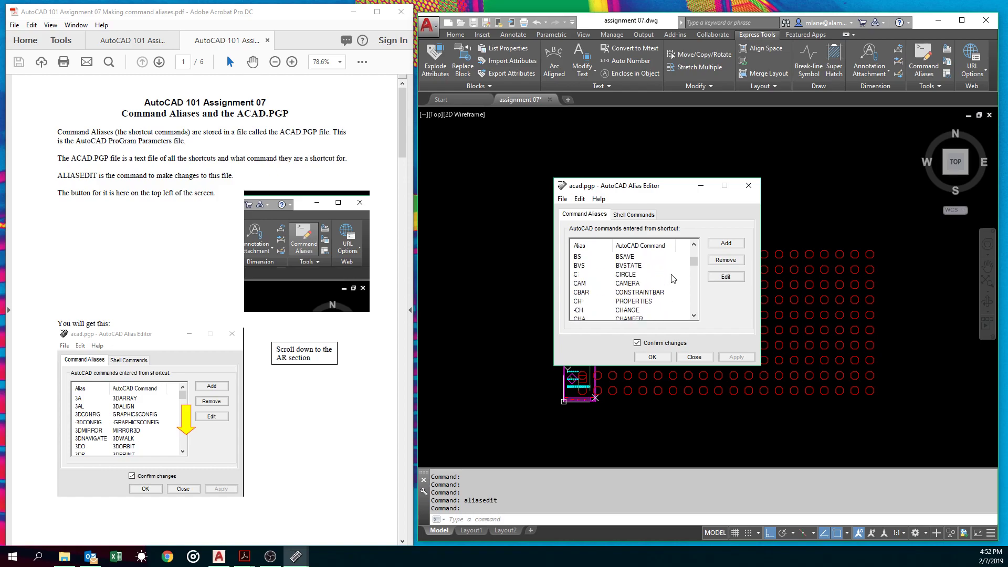
scroll(down, 3)
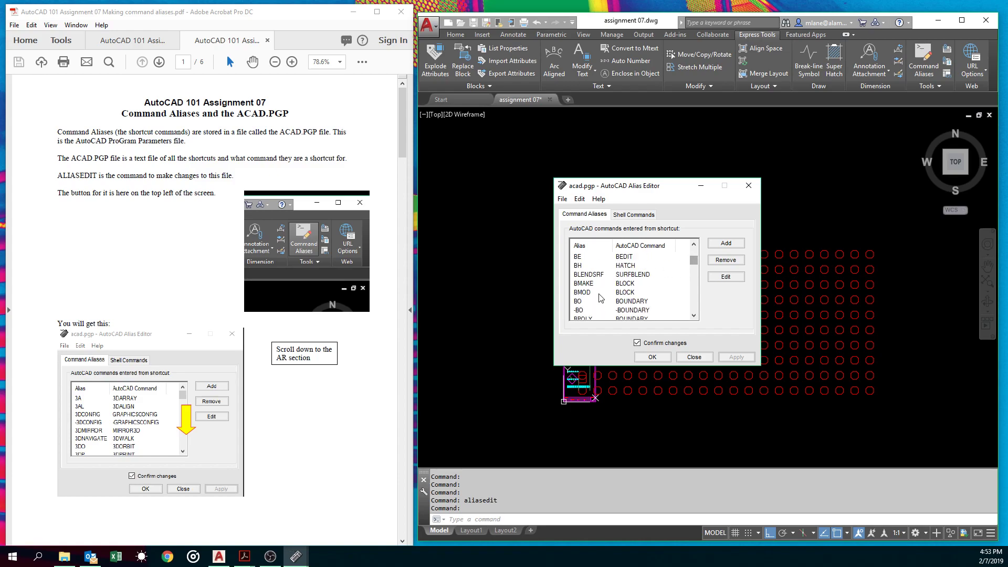
scroll(down, 3)
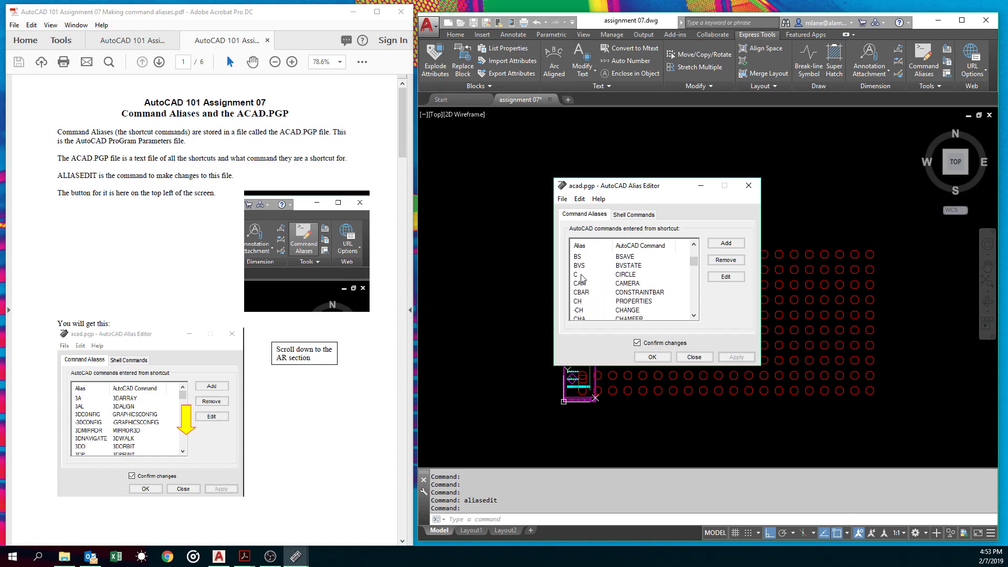
click(577, 274)
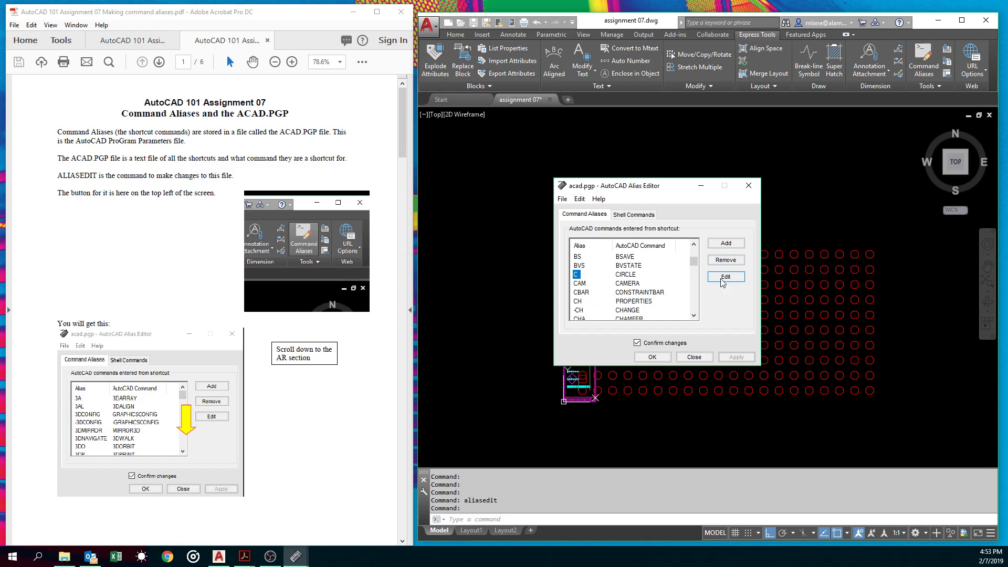
mouse_move(669, 294)
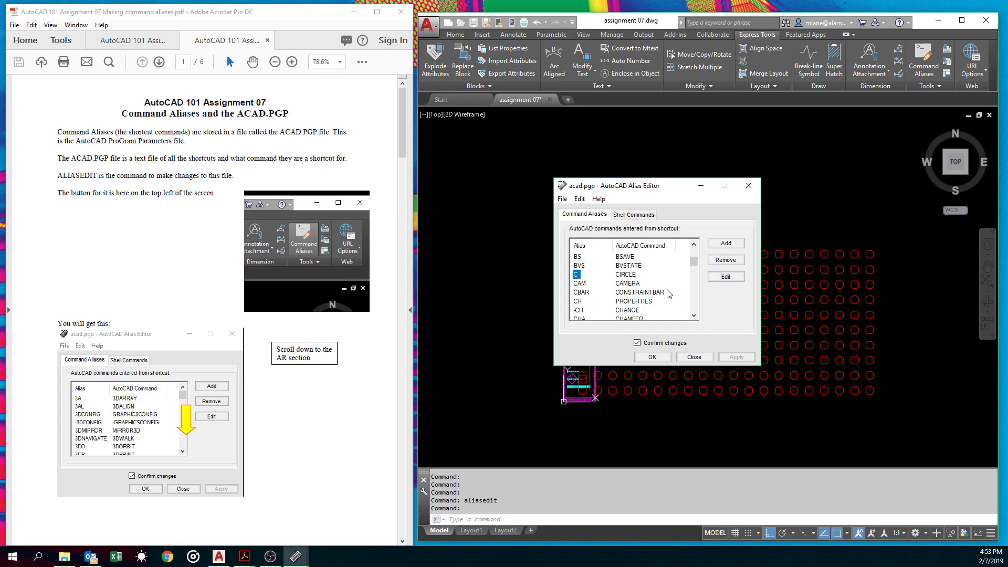
scroll(down, 3)
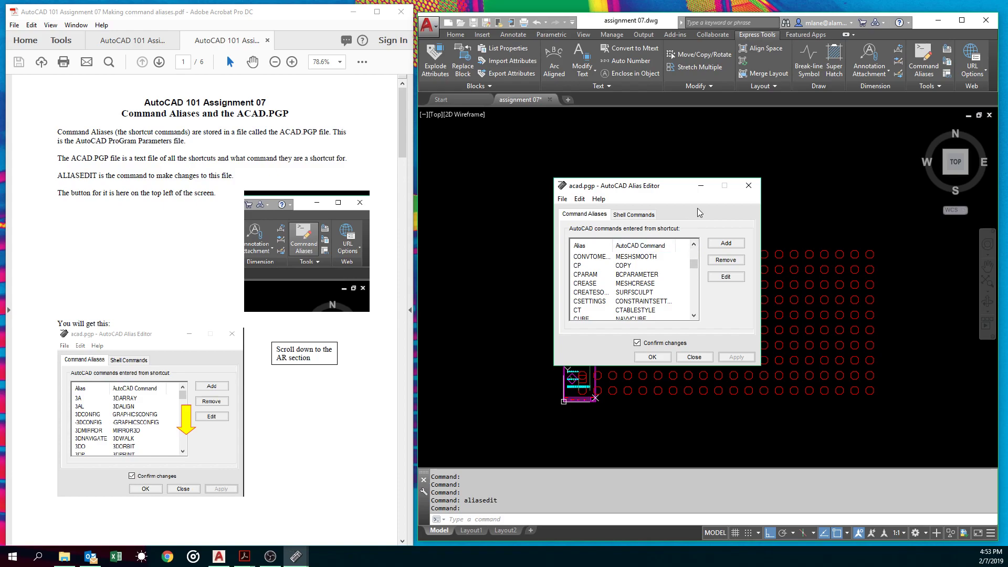
mouse_move(686, 259)
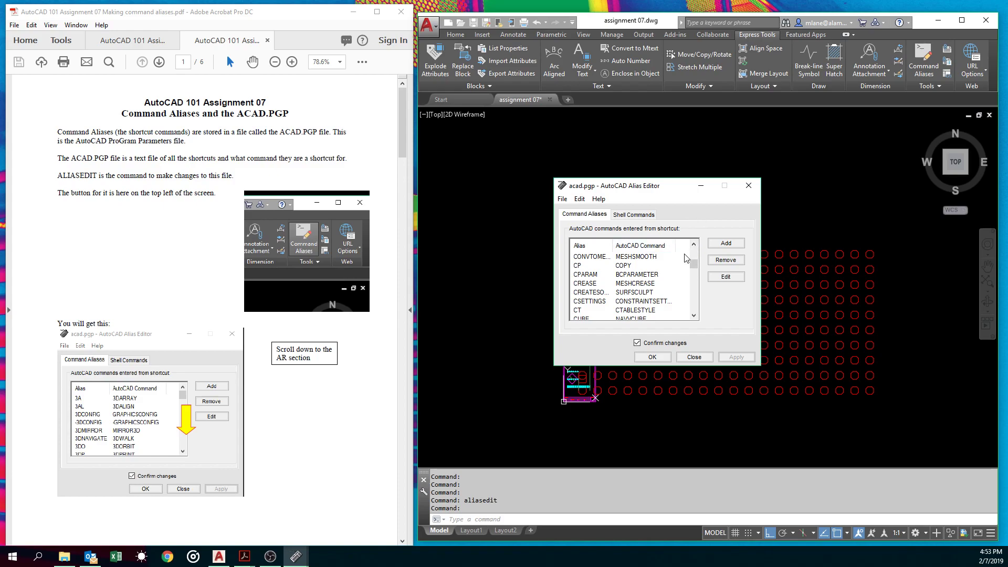
mouse_move(506, 355)
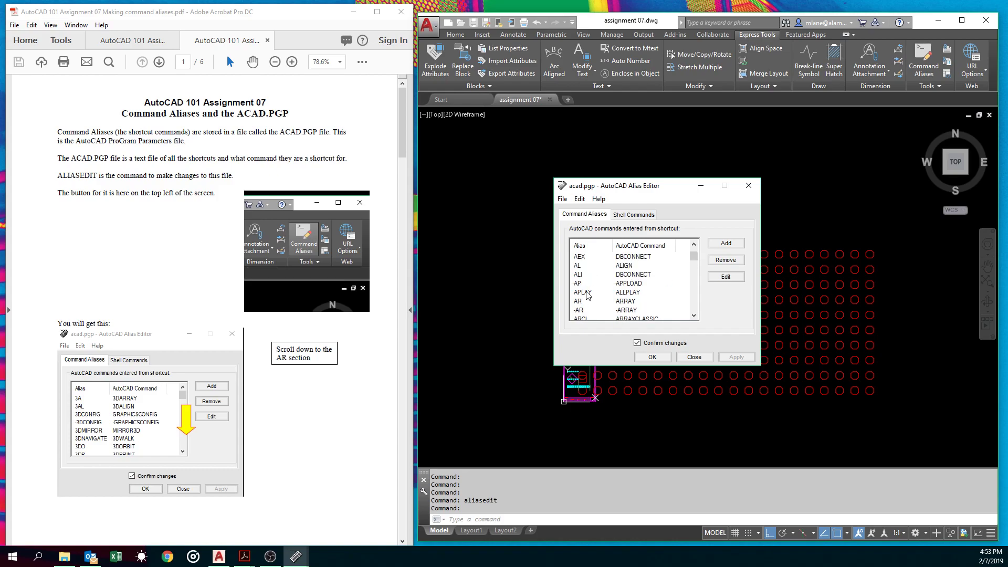
Remove the ARCL alias from the AR section of the alias list and confirm the deletion.
scroll(down, 3)
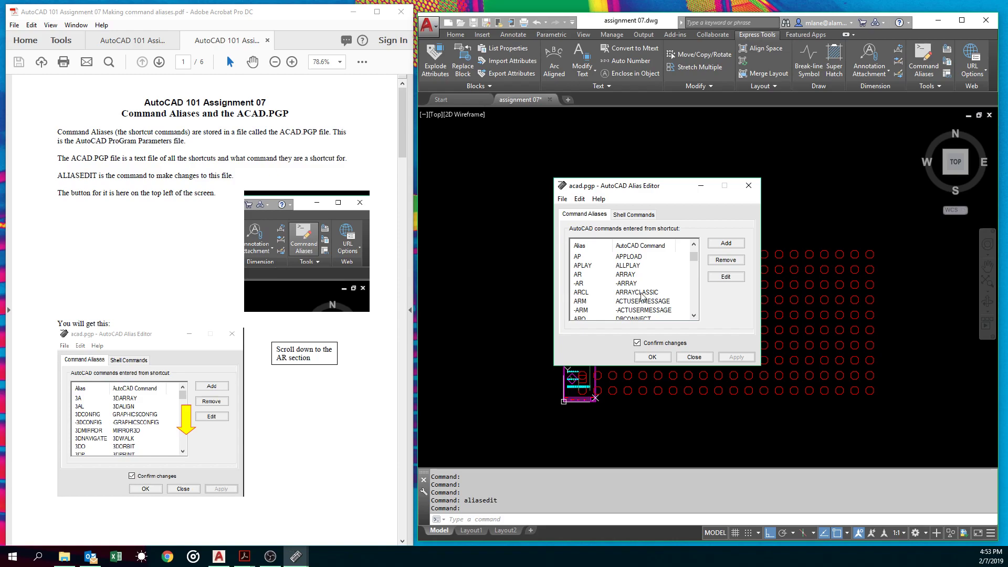
click(580, 292)
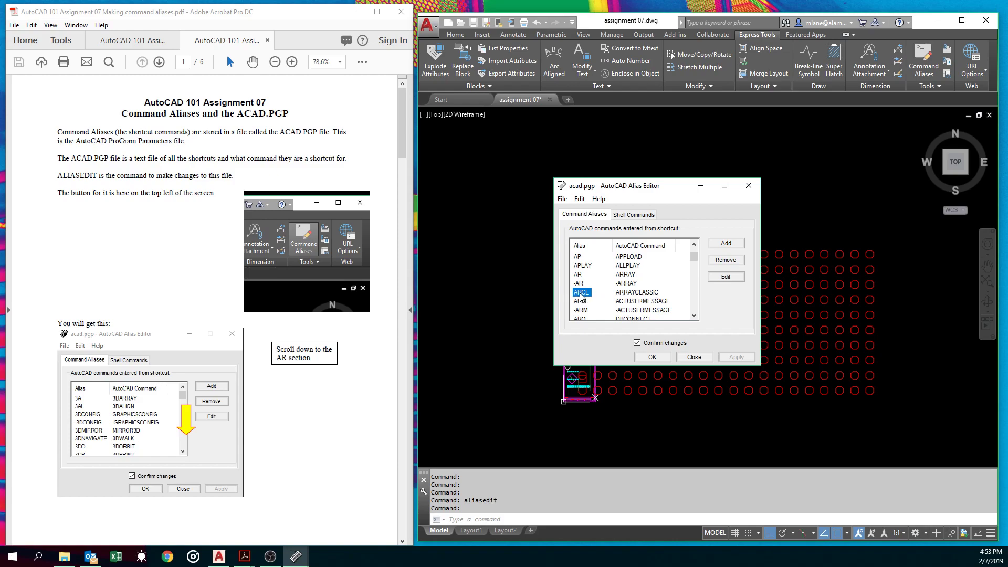
mouse_move(586, 303)
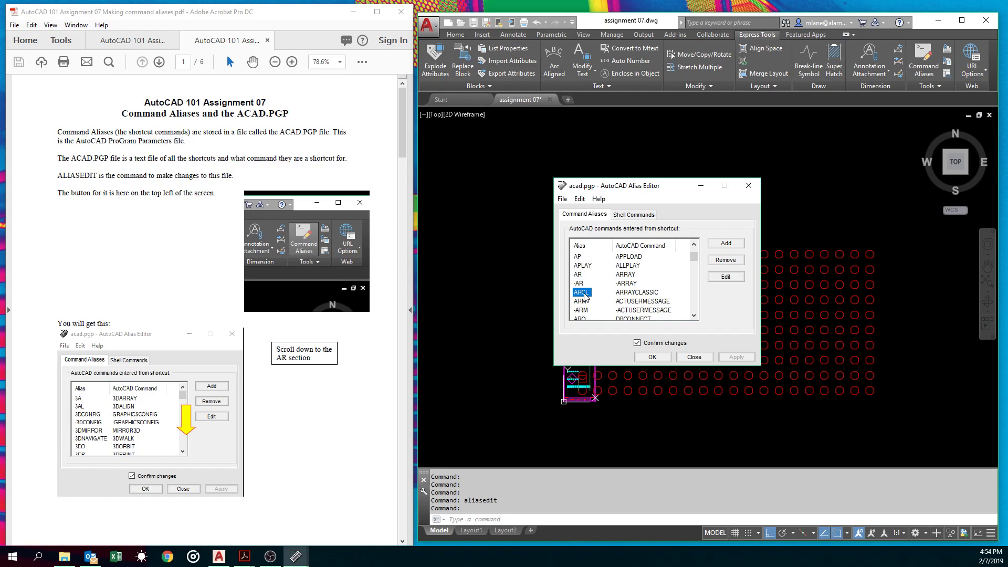
click(725, 259)
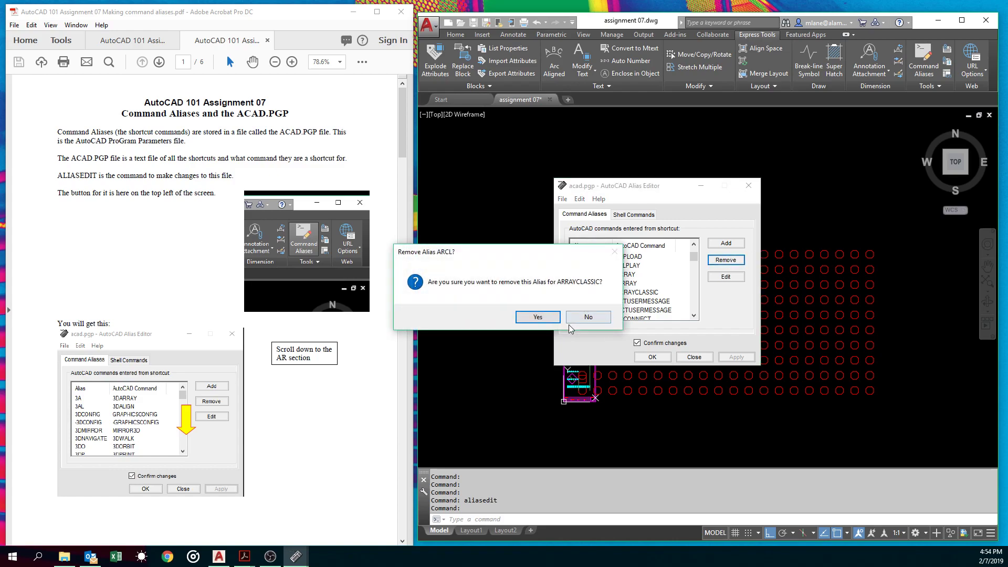
click(536, 317)
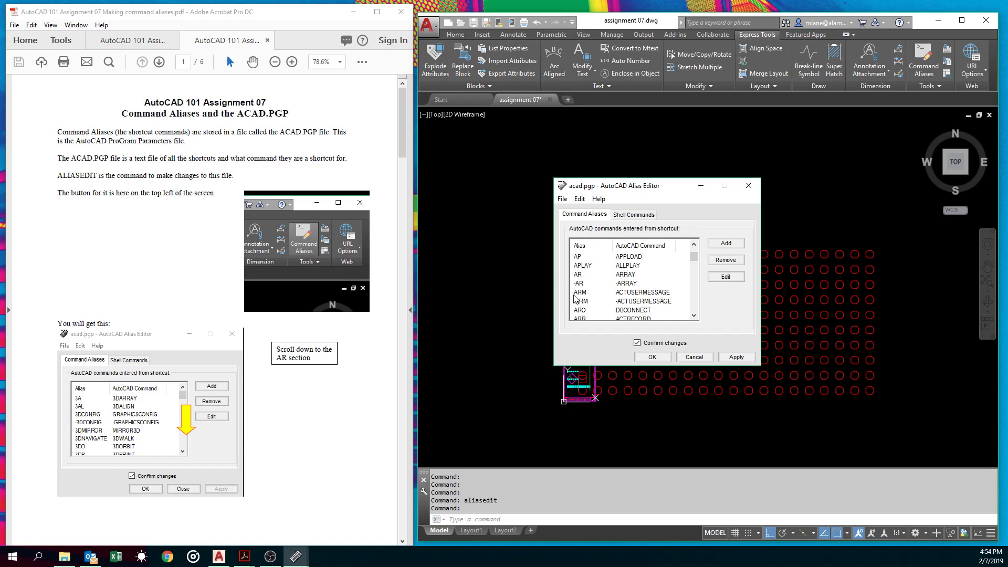
mouse_move(725, 242)
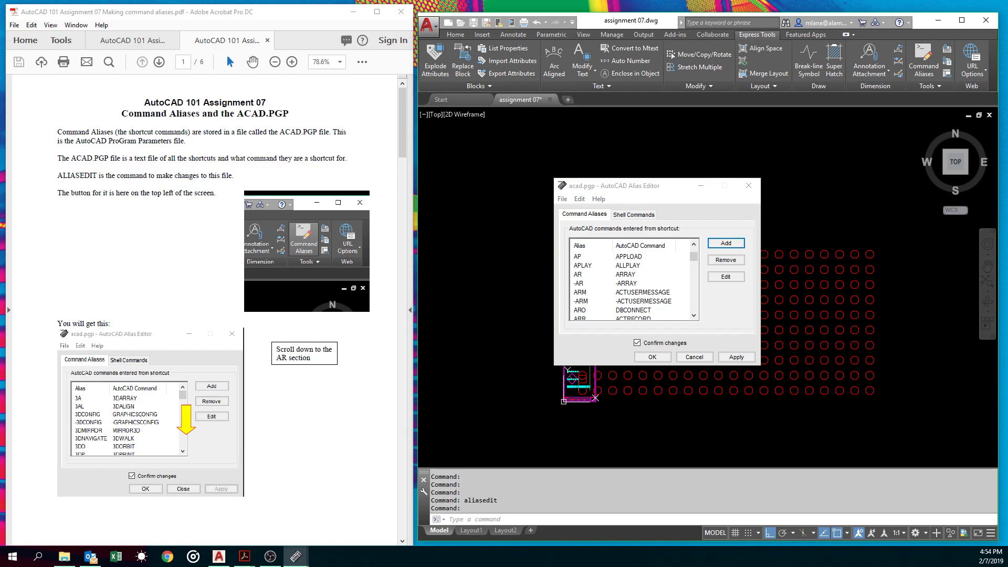
Add a new alias ARCL mapped to the ARRAYCLASSIC command.
click(725, 242)
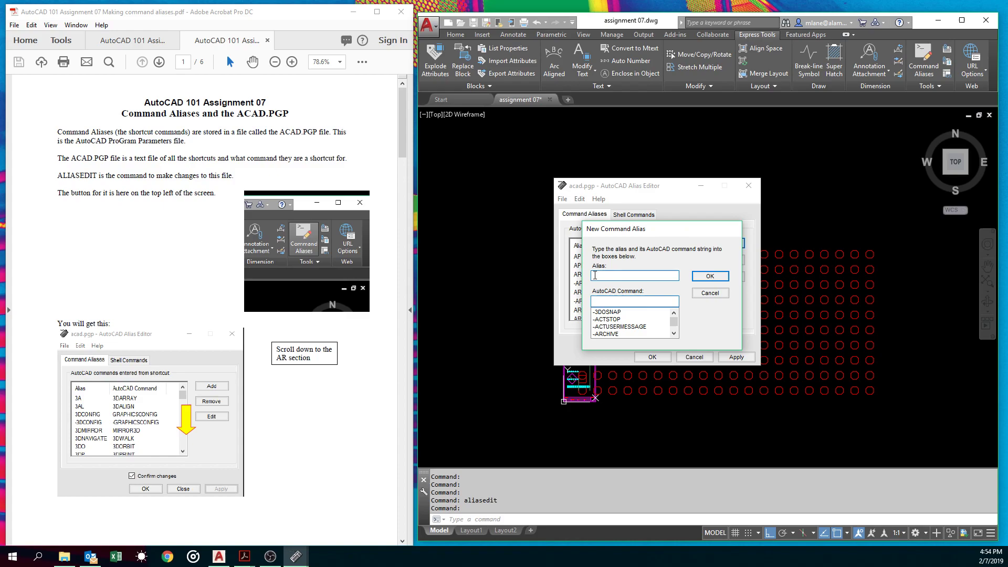
text(arc)
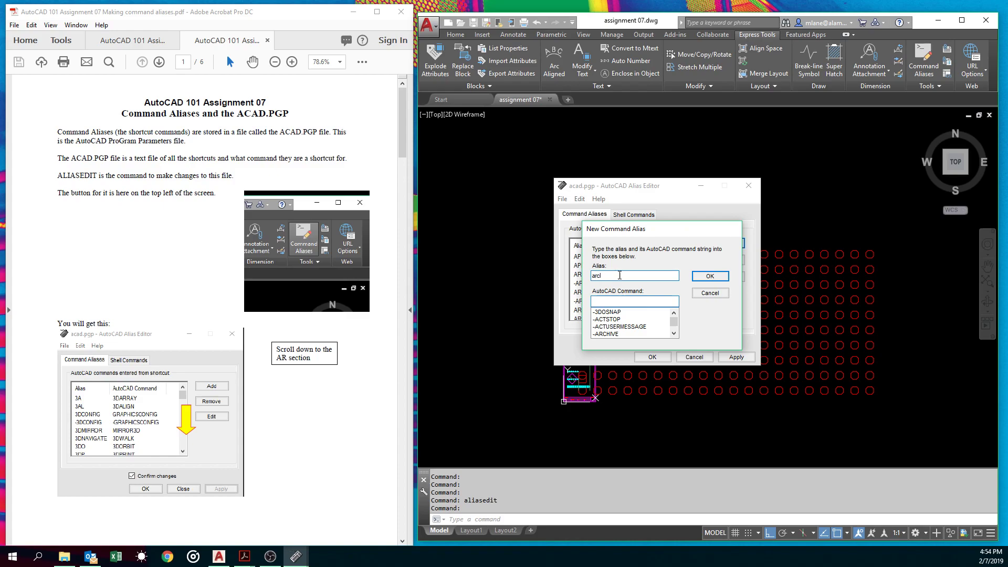
text(ARCL)
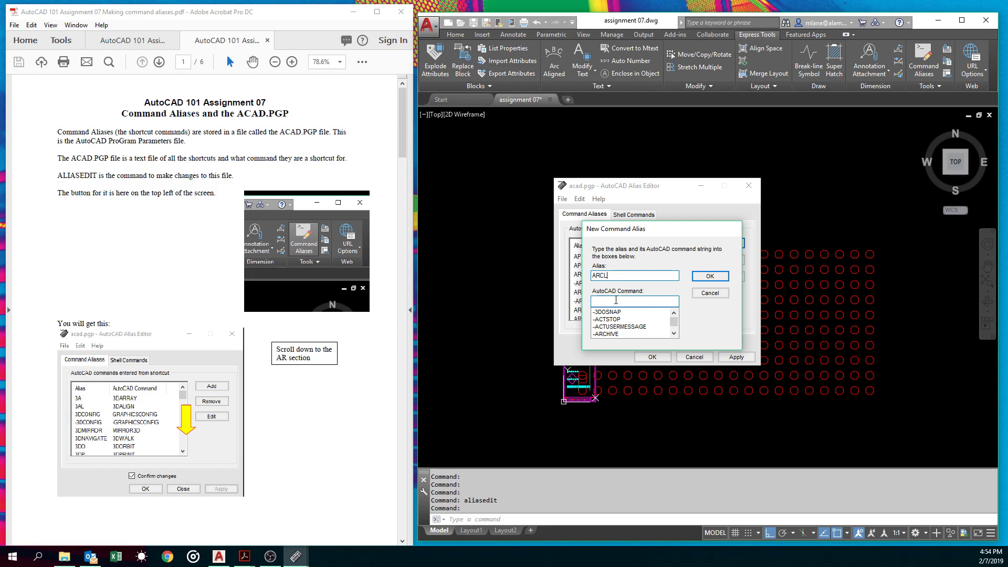
click(634, 300)
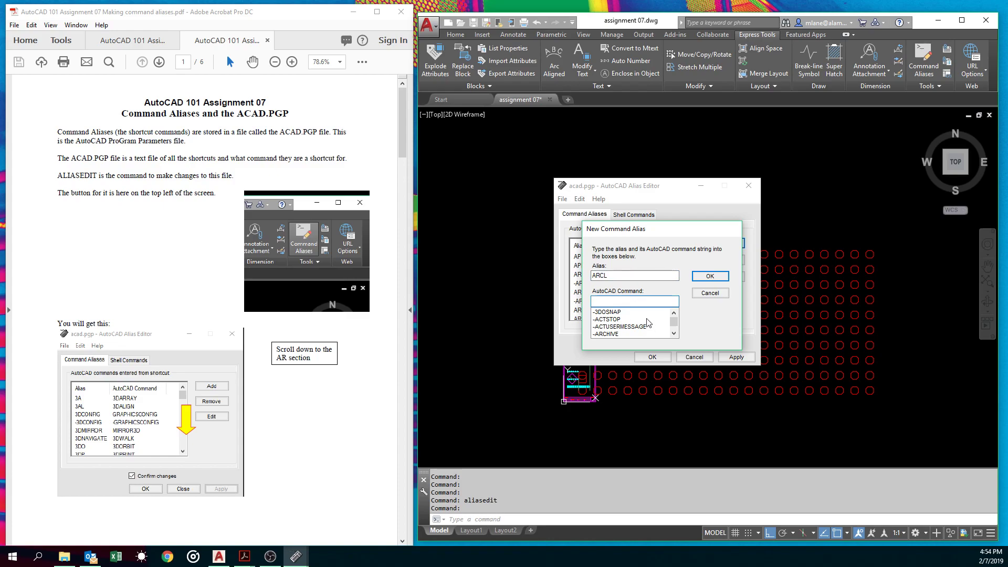
click(634, 301)
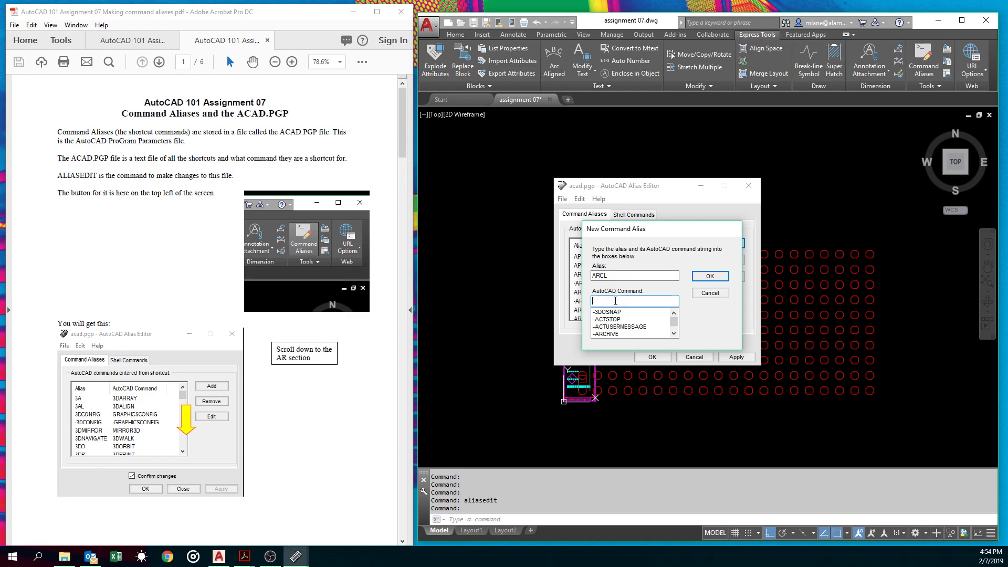
text(ARRAYC)
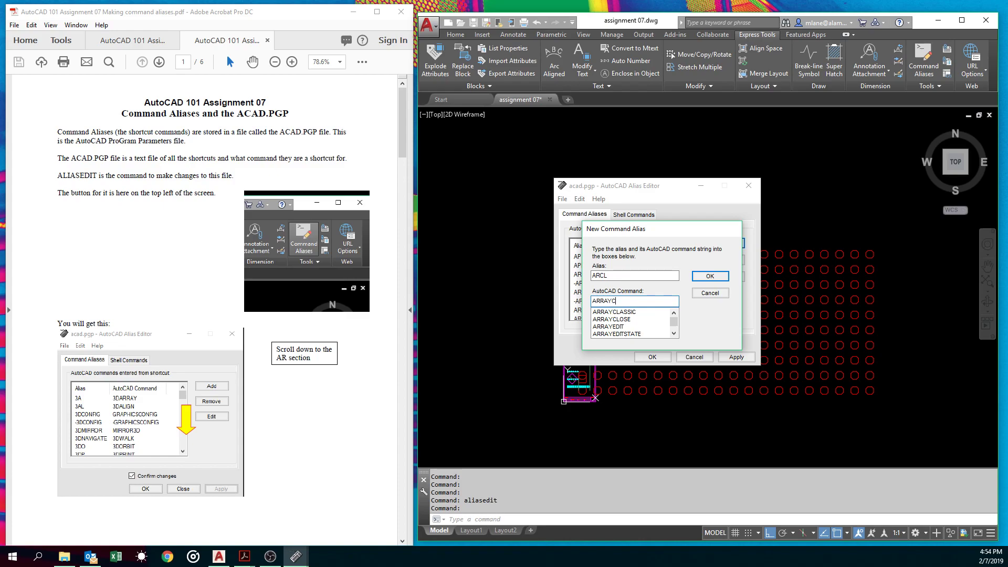
click(612, 312)
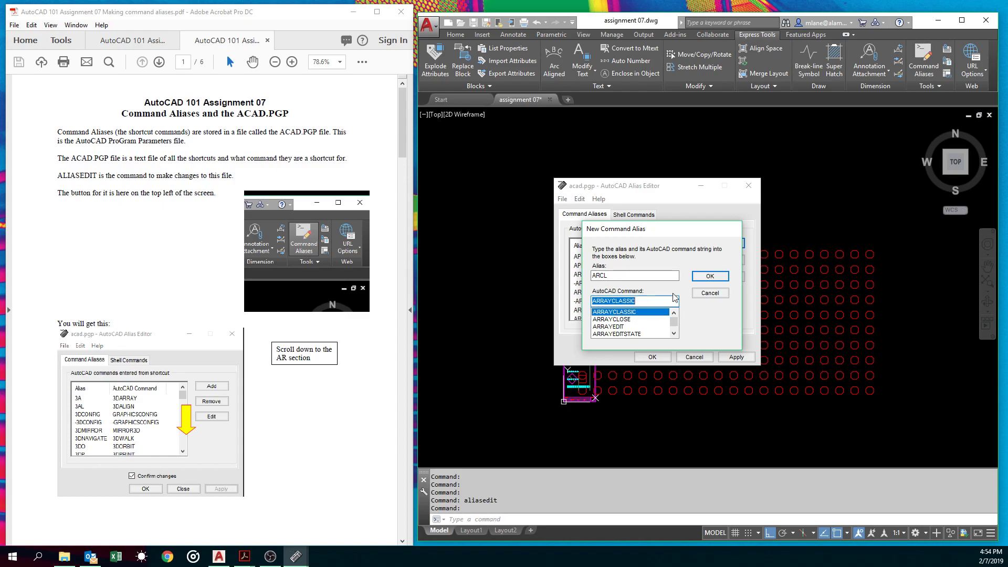
click(709, 276)
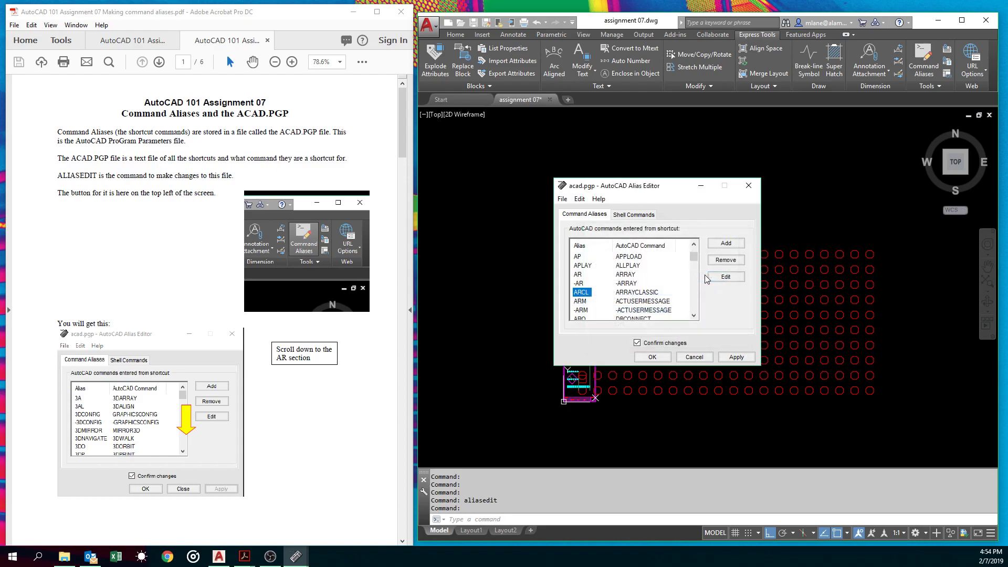
mouse_move(725, 355)
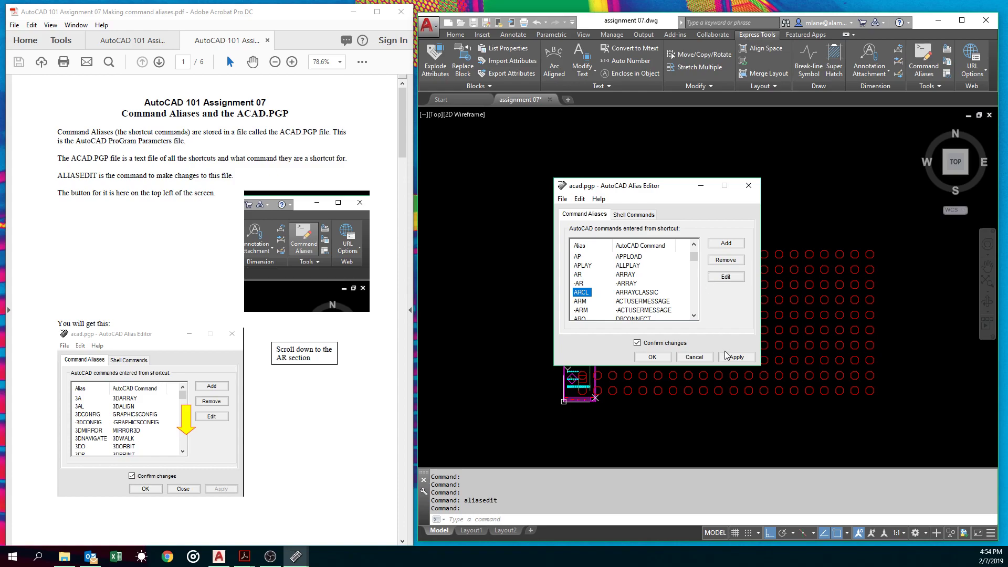
Apply the alias changes, overwriting acad.pgp, and close the Alias Editor.
click(736, 357)
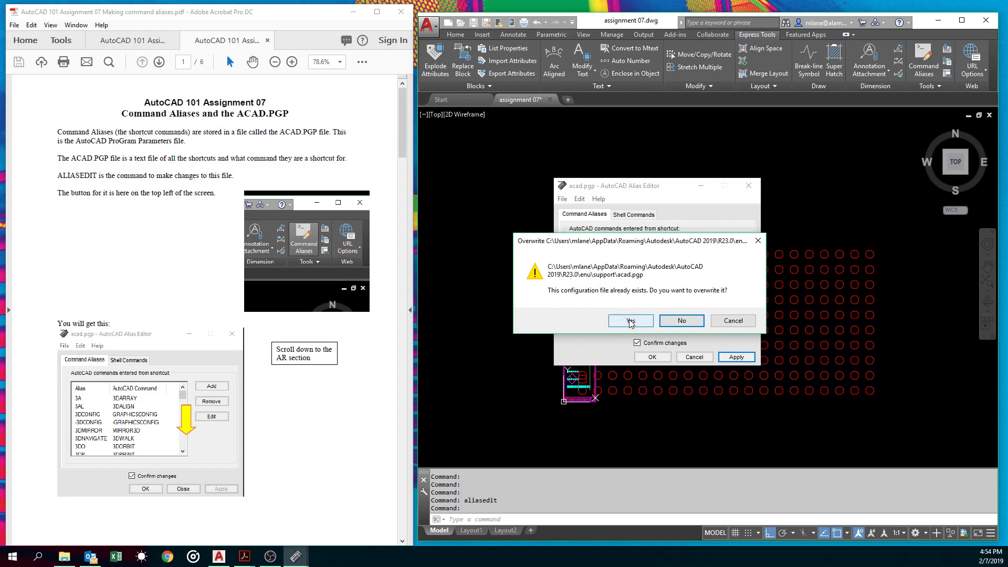
click(629, 321)
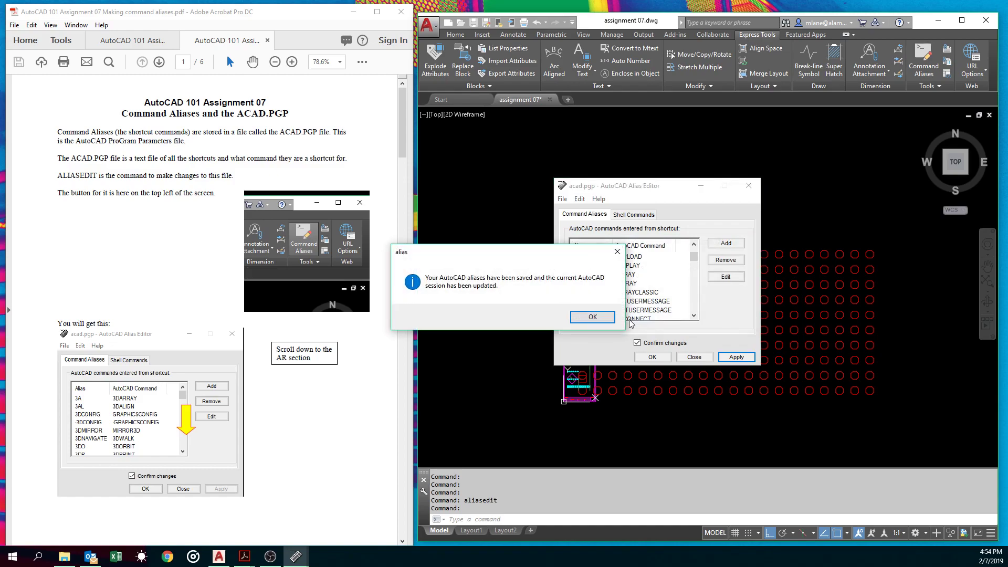
click(591, 316)
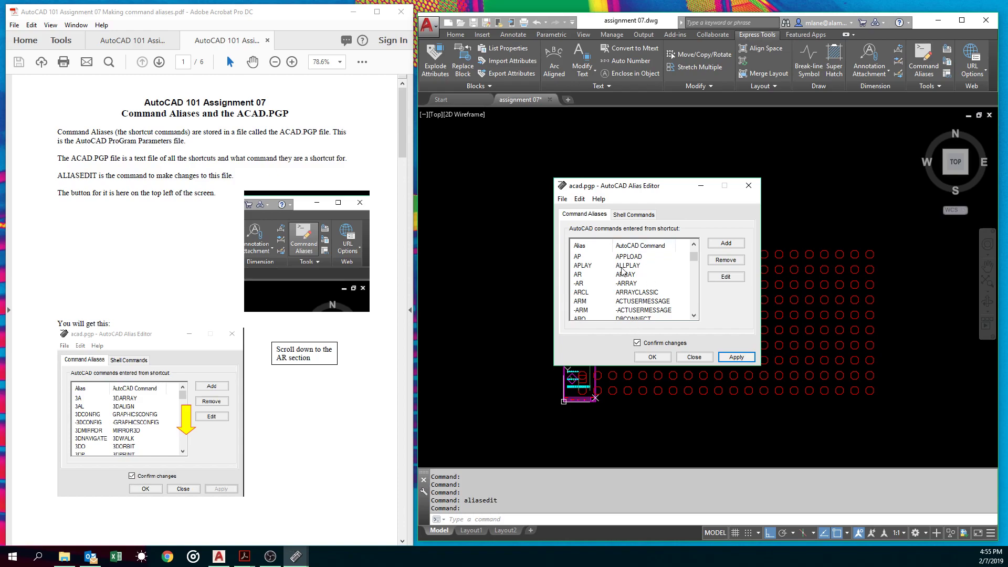
mouse_move(623, 273)
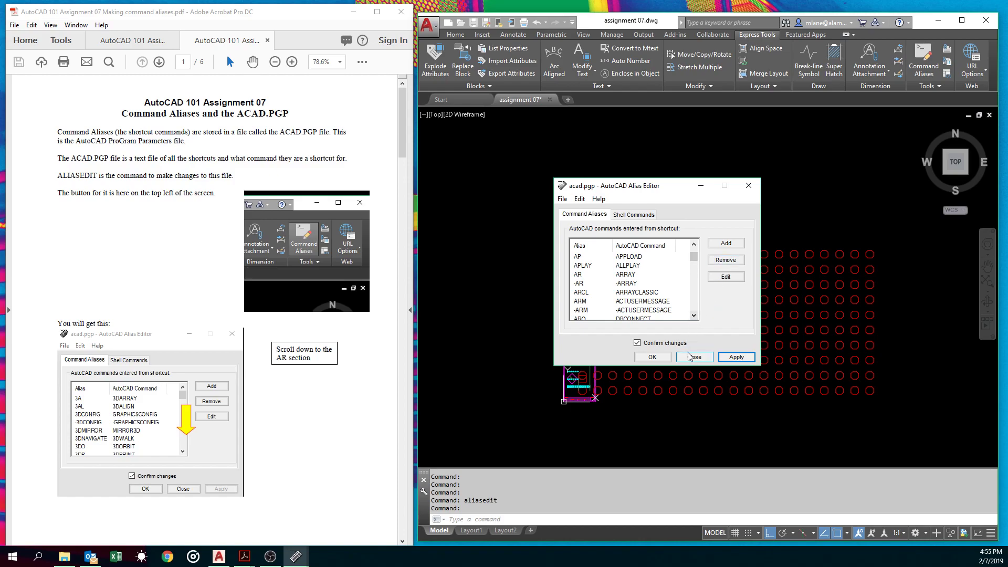
click(694, 357)
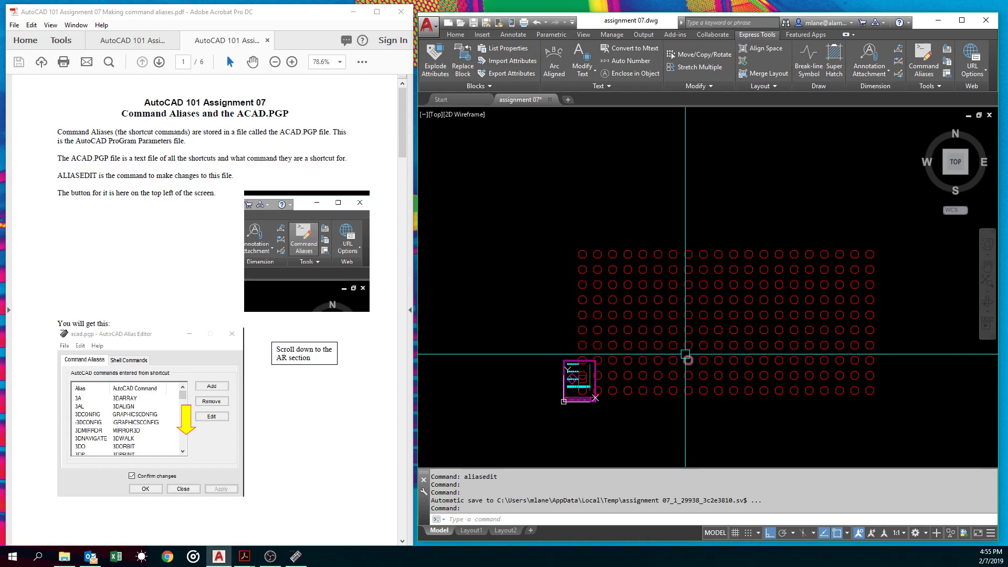
Run the ARCL alias to bring up the classic Array dialog.
text(ARCL)
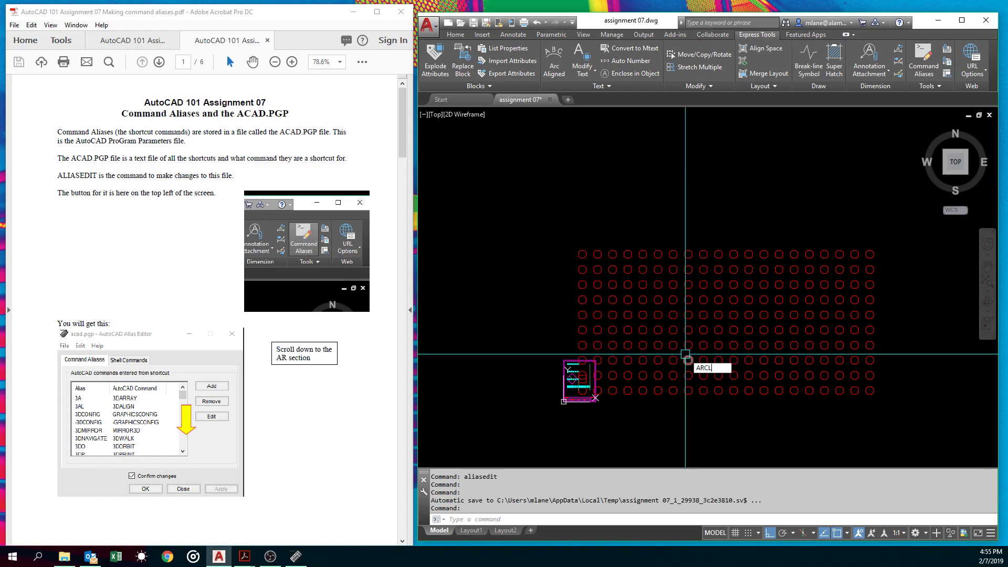
key(Return)
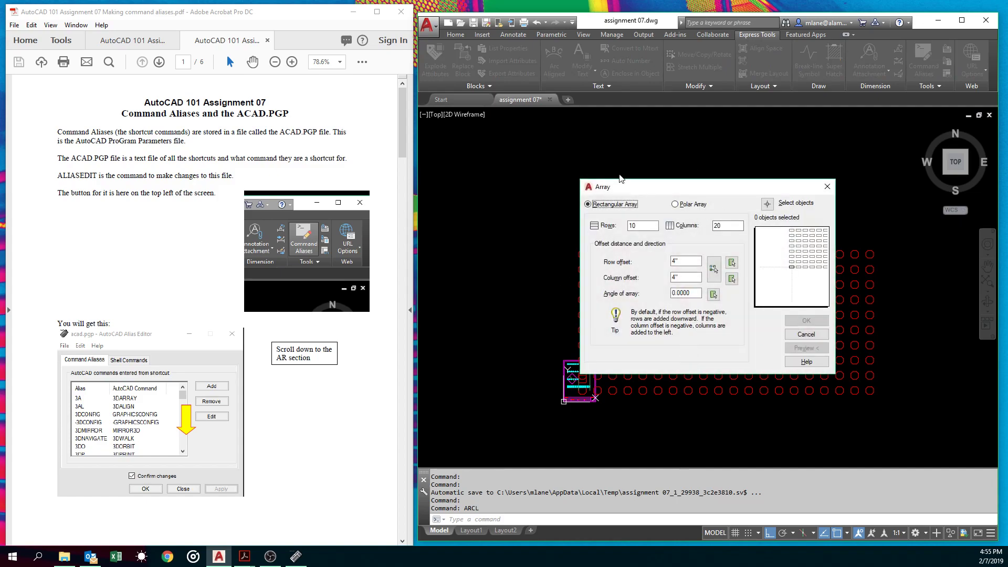
mouse_move(721, 180)
text(LIST)
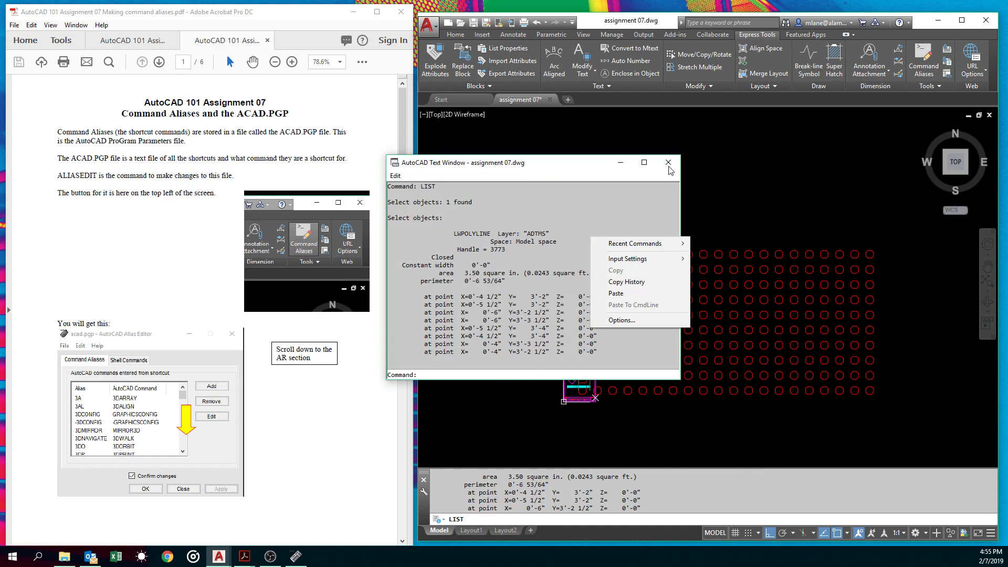
Close the AutoCAD Text Window and start the RECTANG command.
click(667, 161)
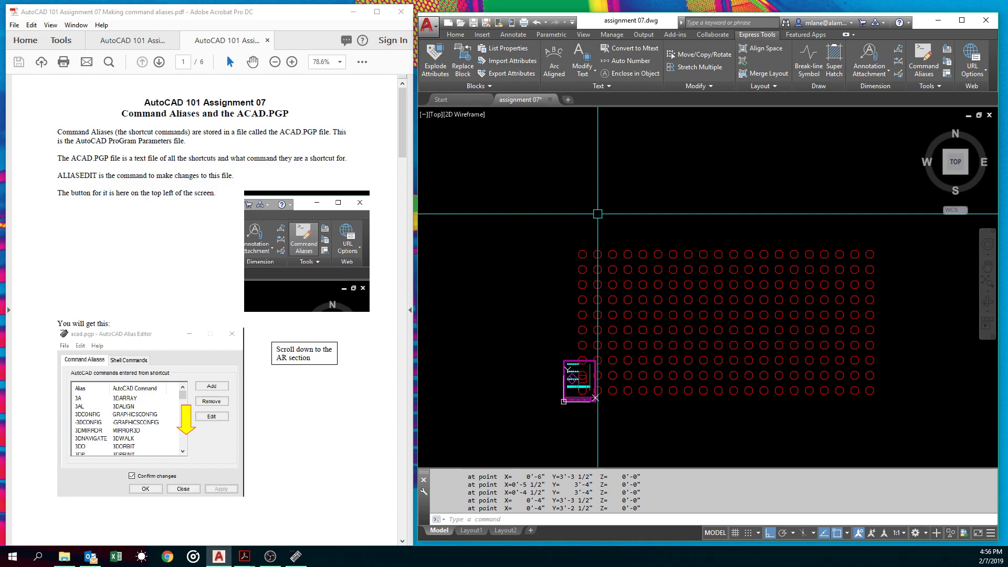
text(REC)
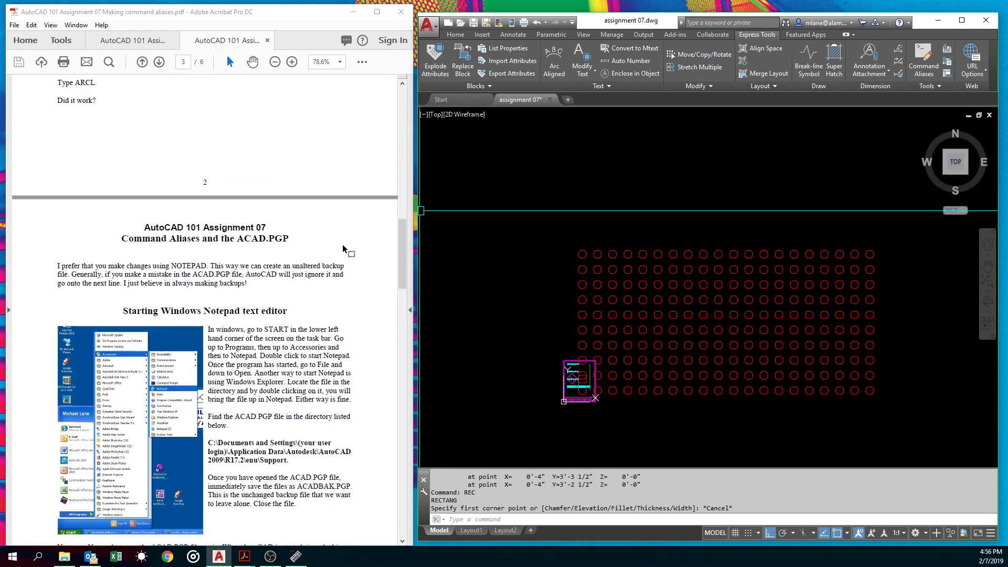
mouse_move(213, 297)
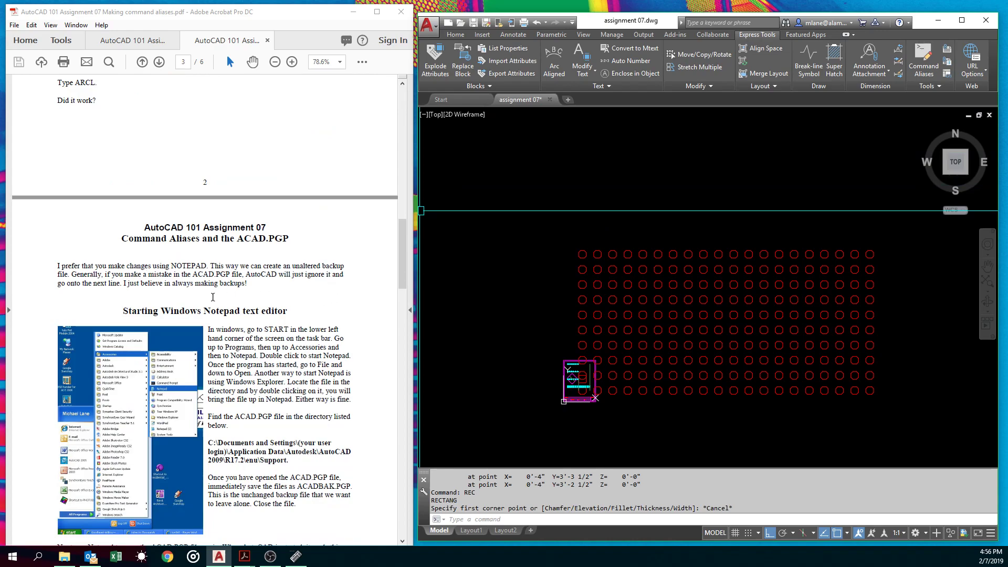
Scroll through the assignment PDF back to the alias instructions pages.
scroll(down, 3)
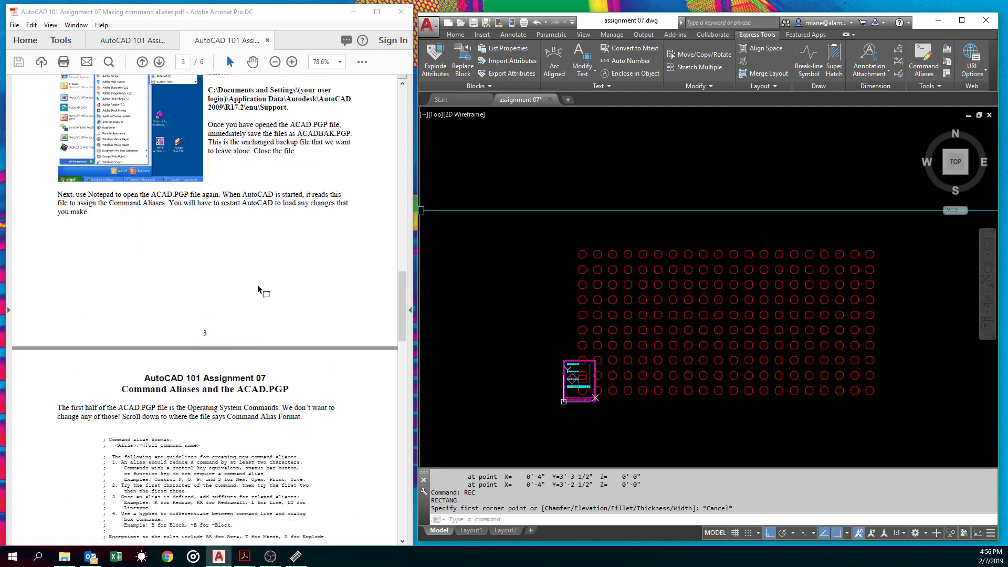
scroll(down, 3)
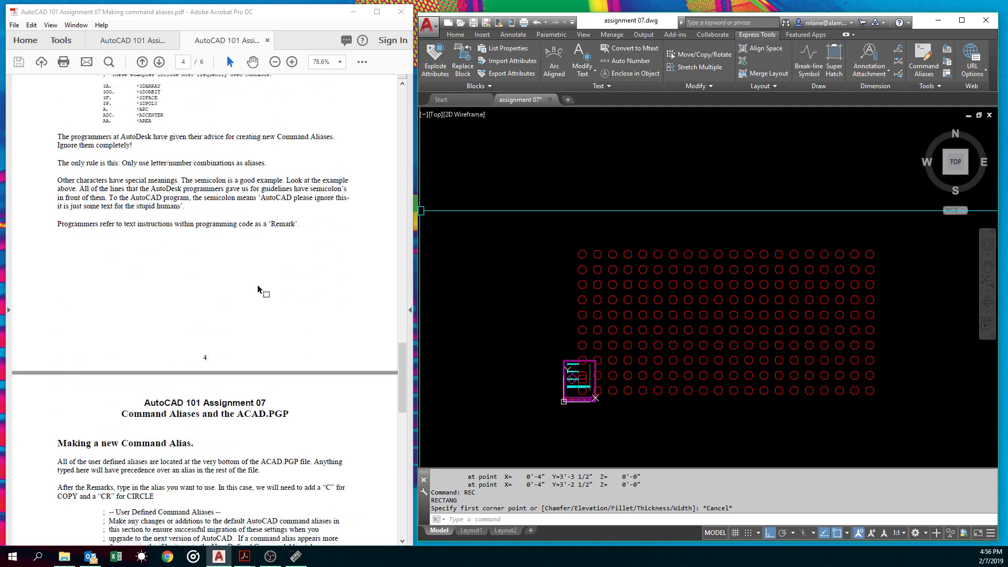
scroll(down, 3)
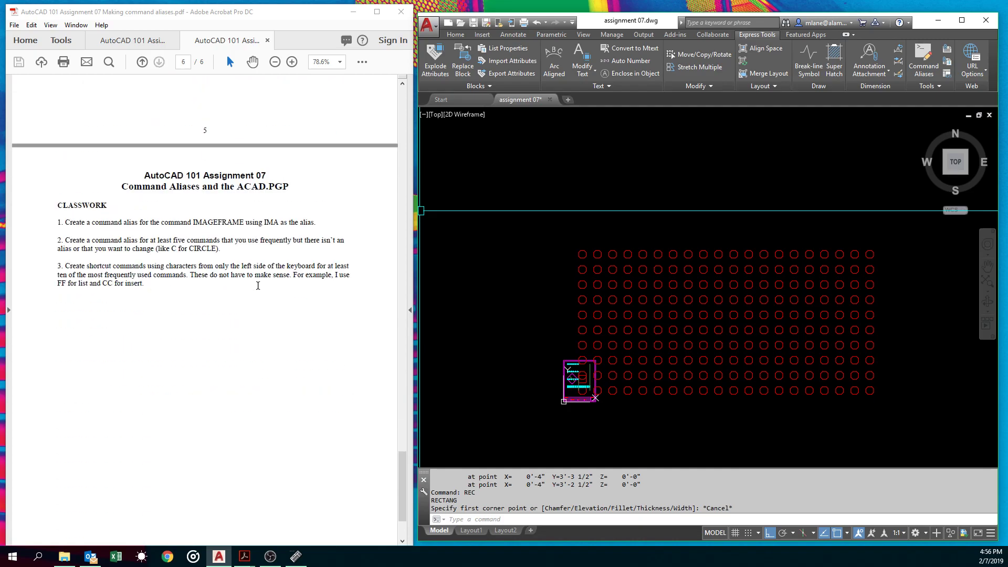
click(158, 62)
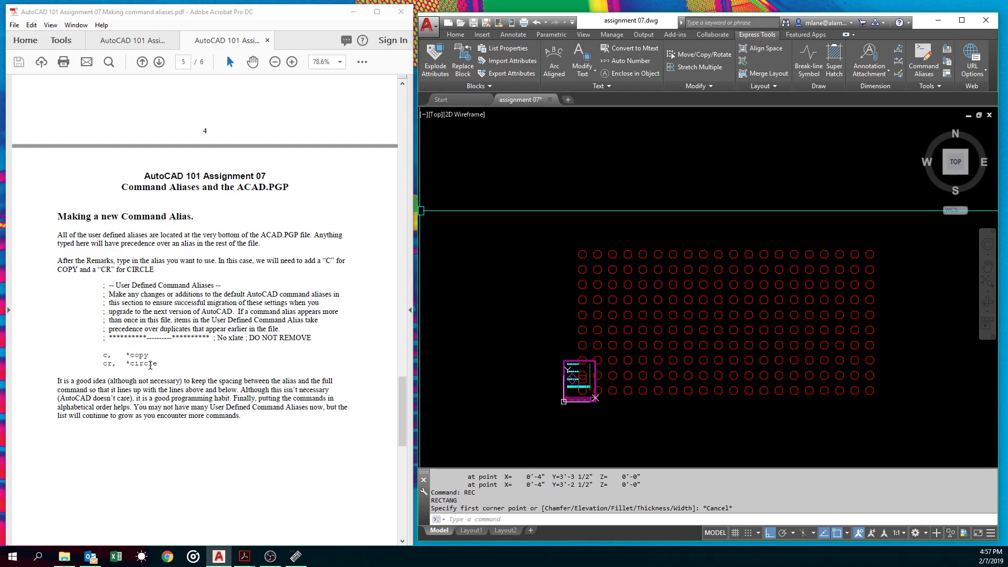
mouse_move(184, 162)
text(aliasedit)
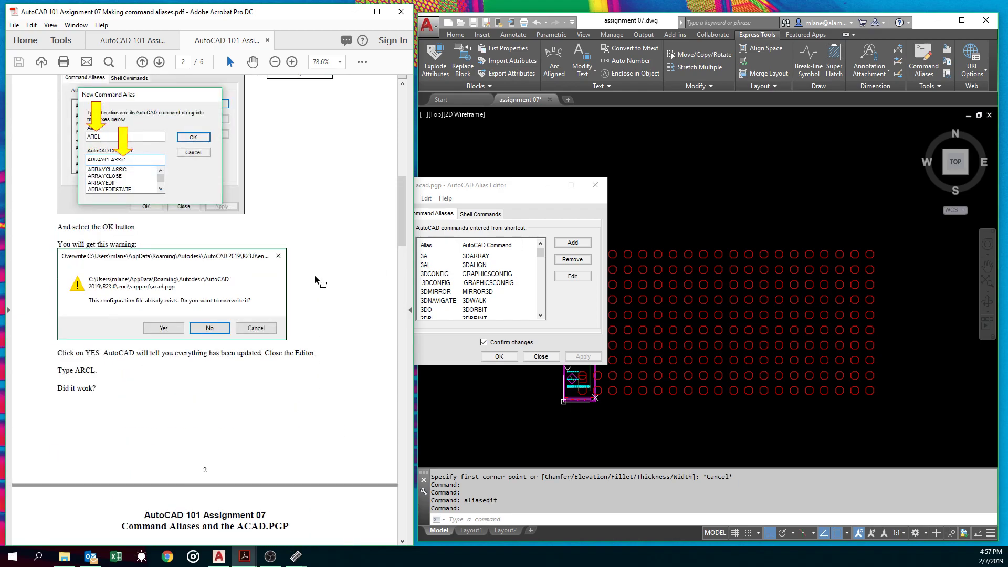
scroll(down, 3)
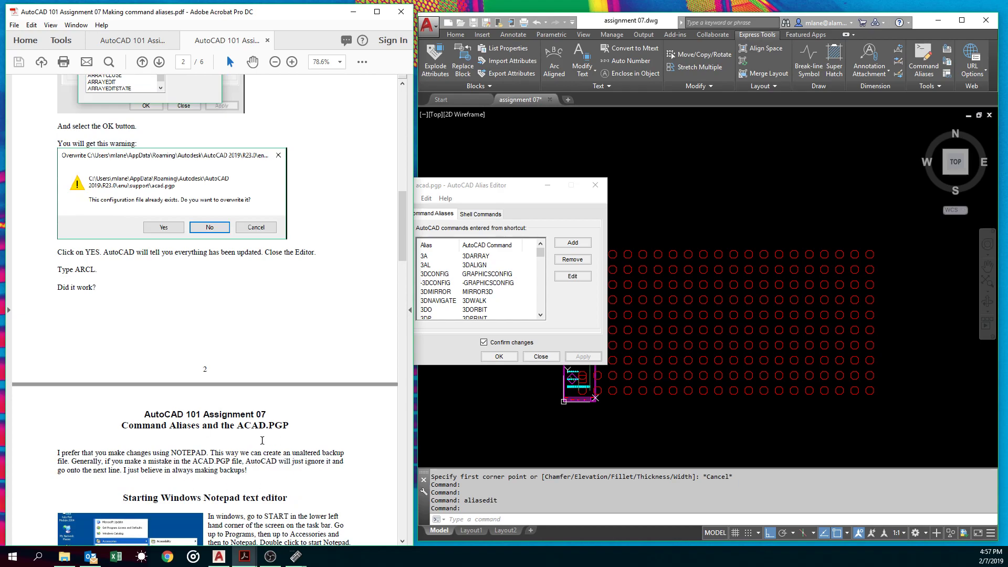
mouse_move(401, 13)
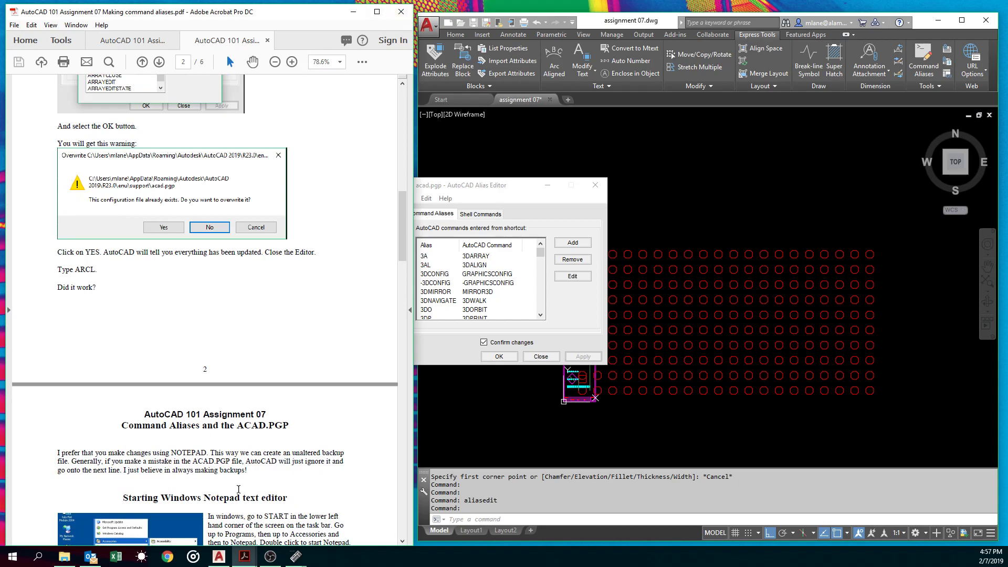
click(267, 39)
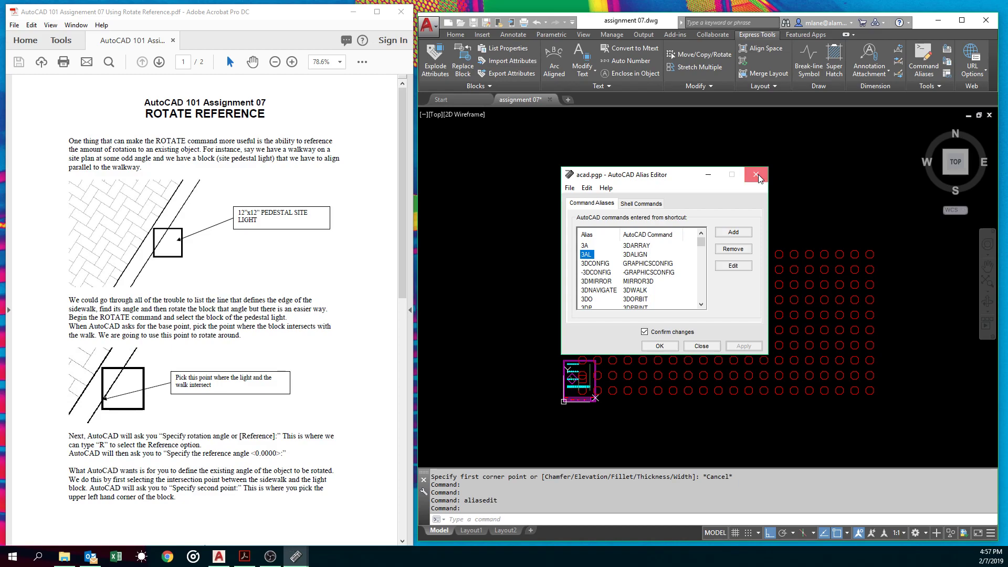
Close the acad.pgp Alias Editor window.
click(757, 176)
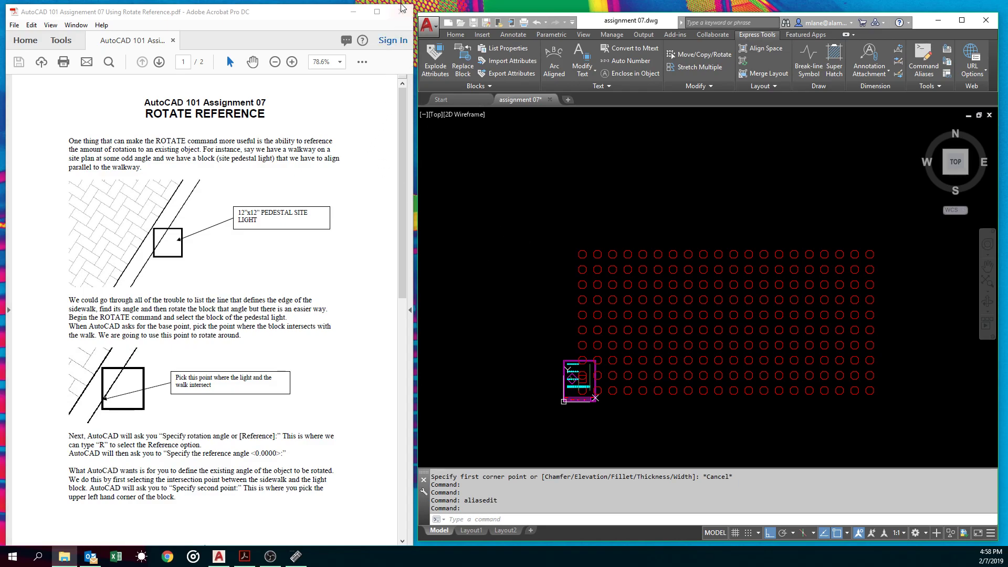
mouse_move(402, 7)
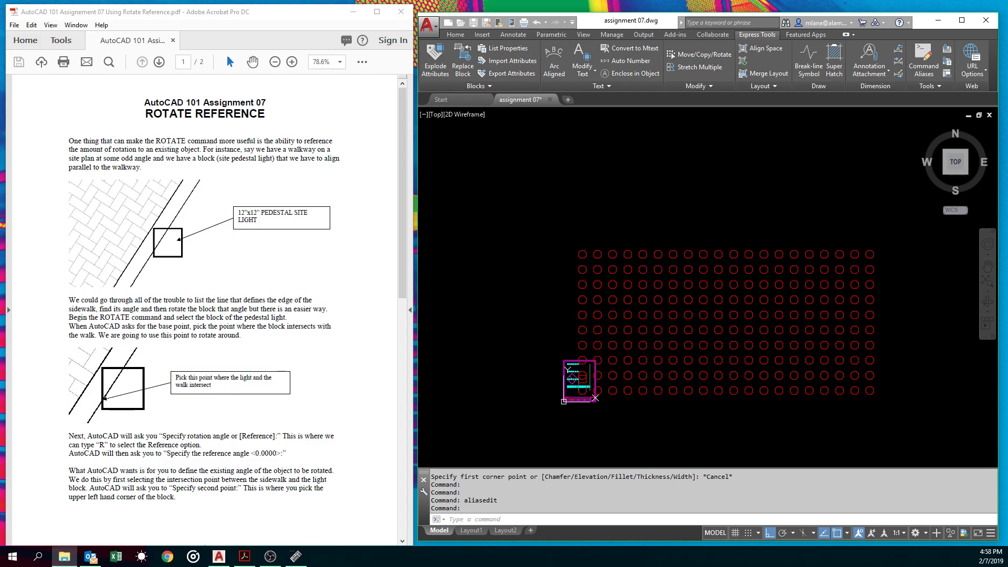